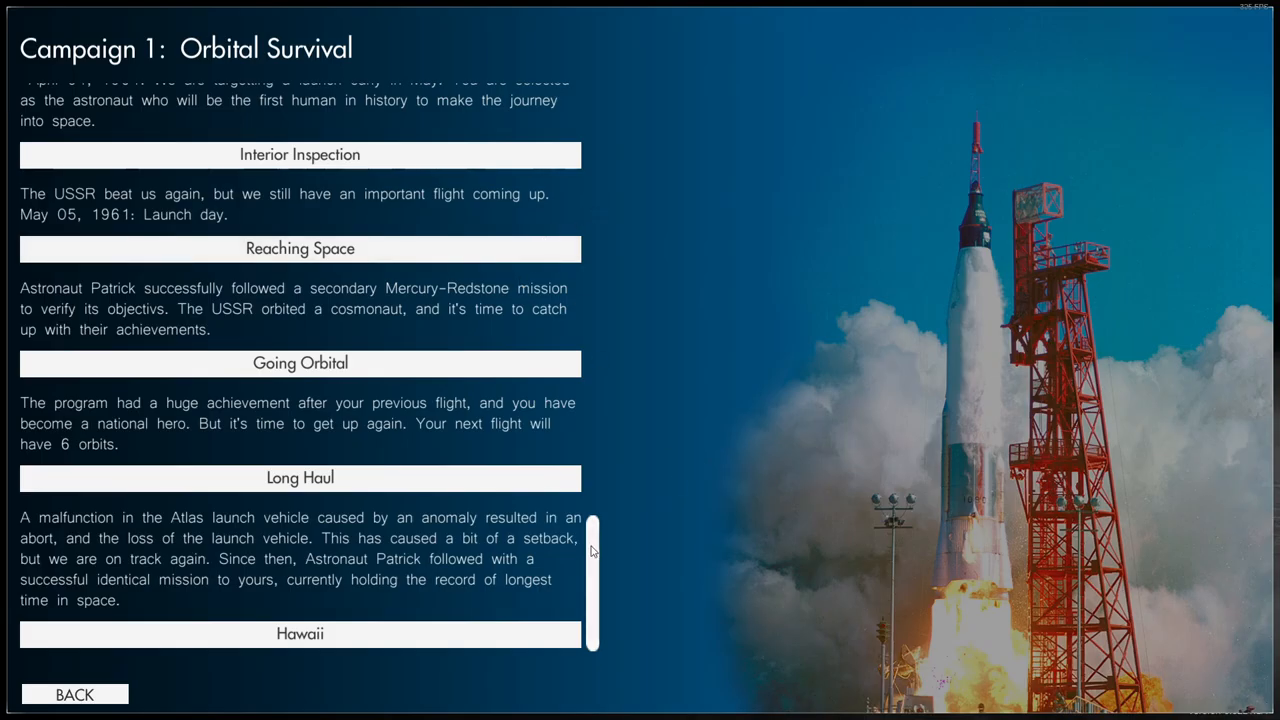
pyautogui.moveTo(618, 573)
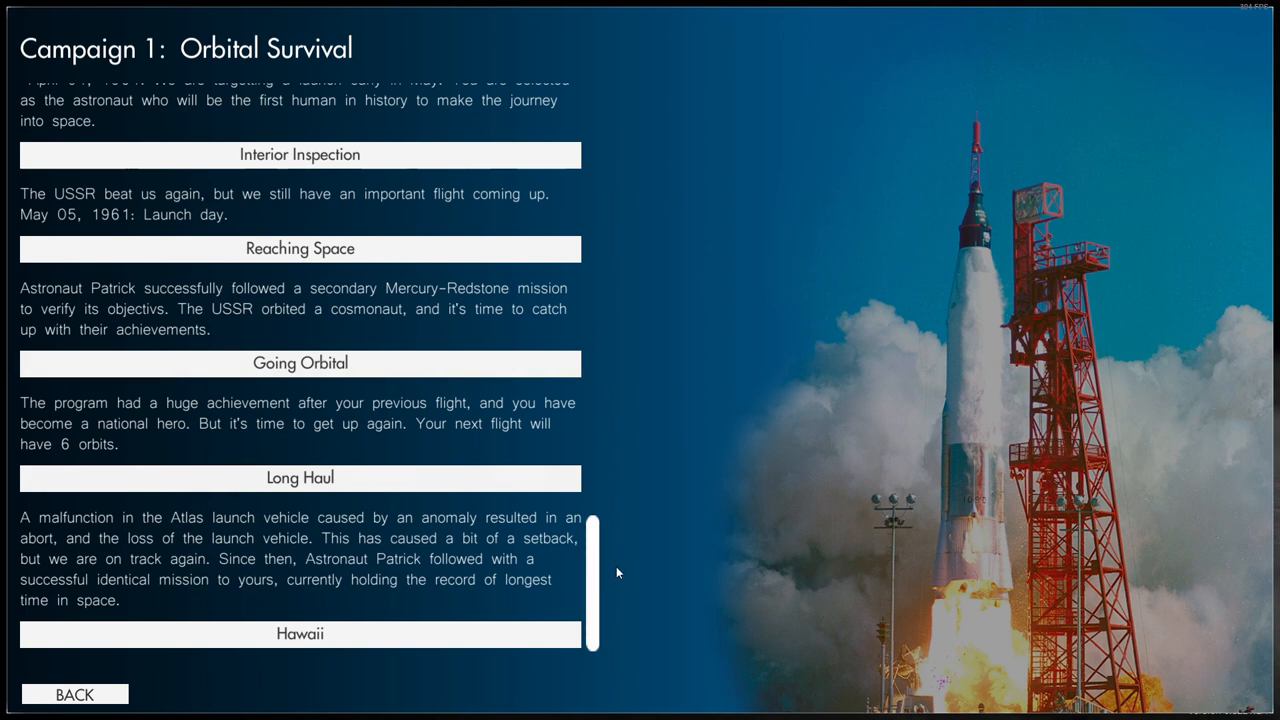
pyautogui.moveTo(594, 567)
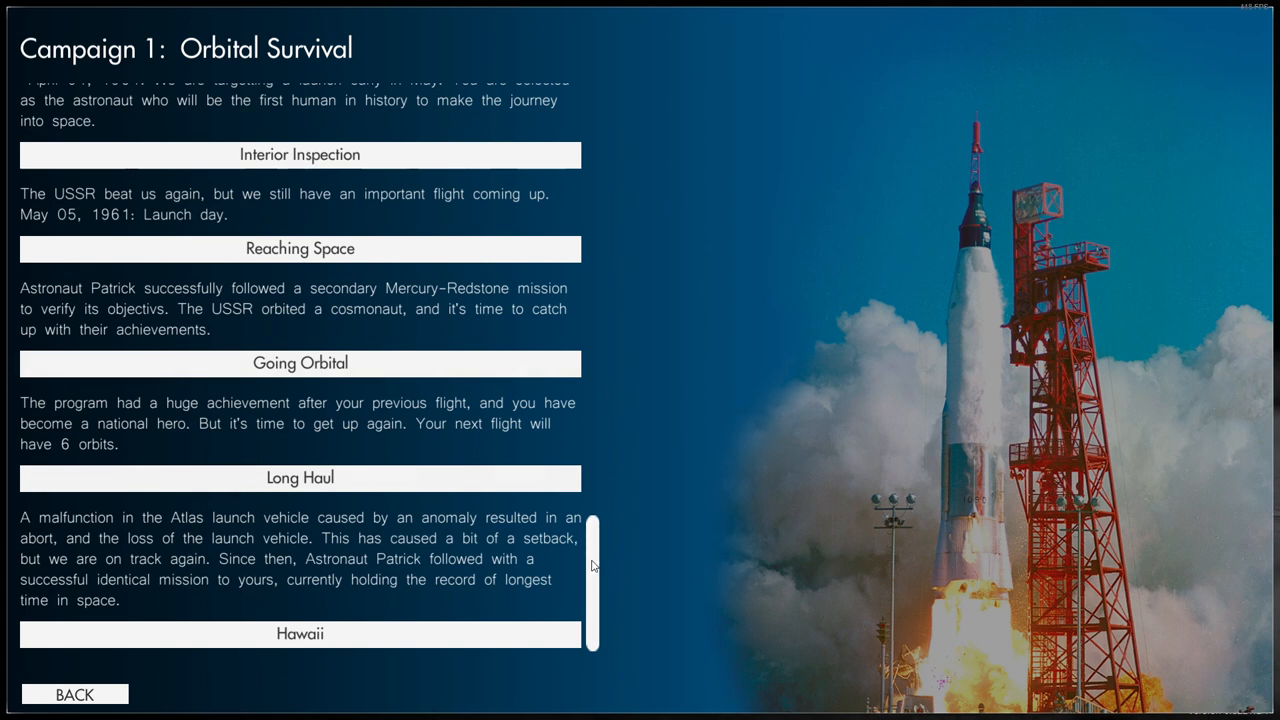
pyautogui.moveTo(598, 556)
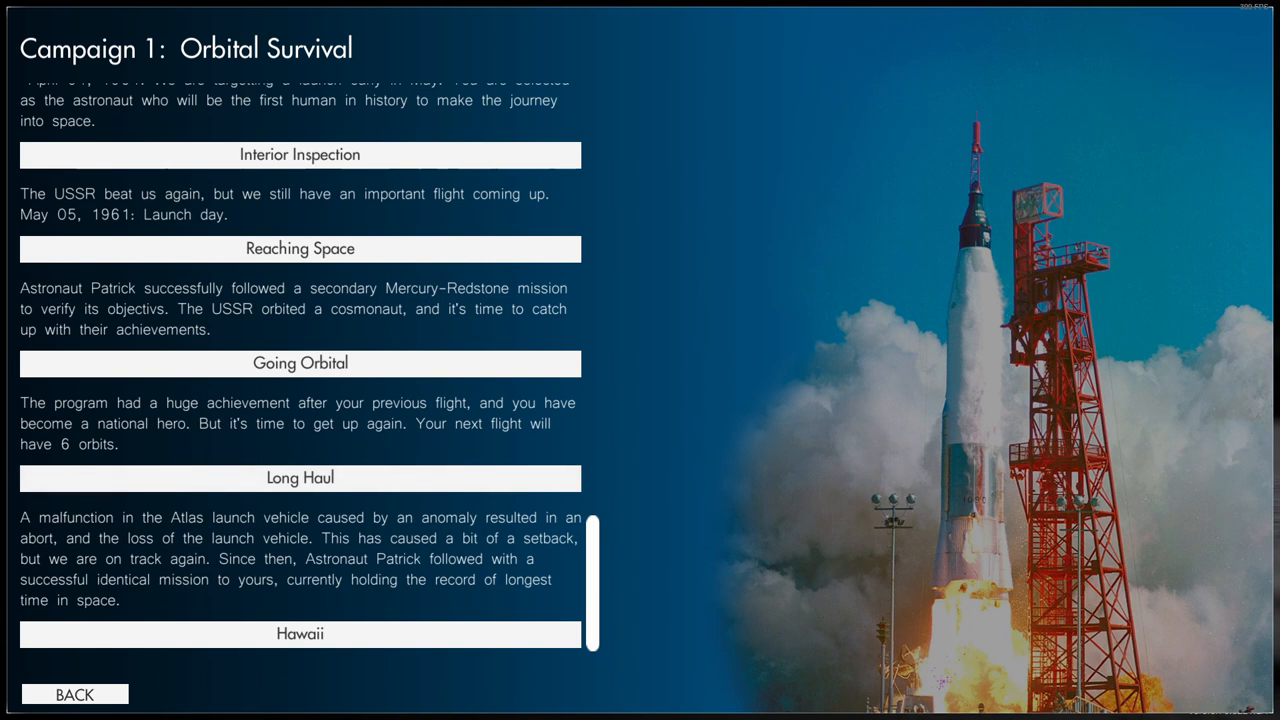
pyautogui.moveTo(212, 527)
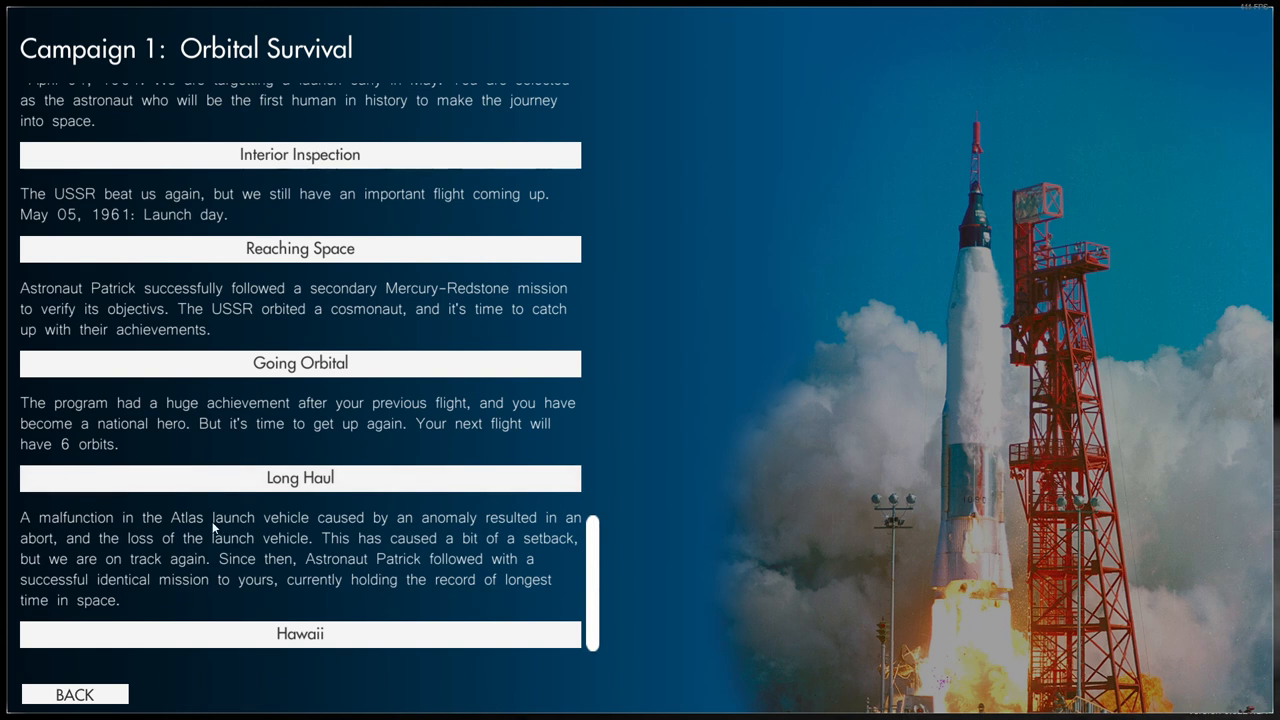
pyautogui.moveTo(160, 527)
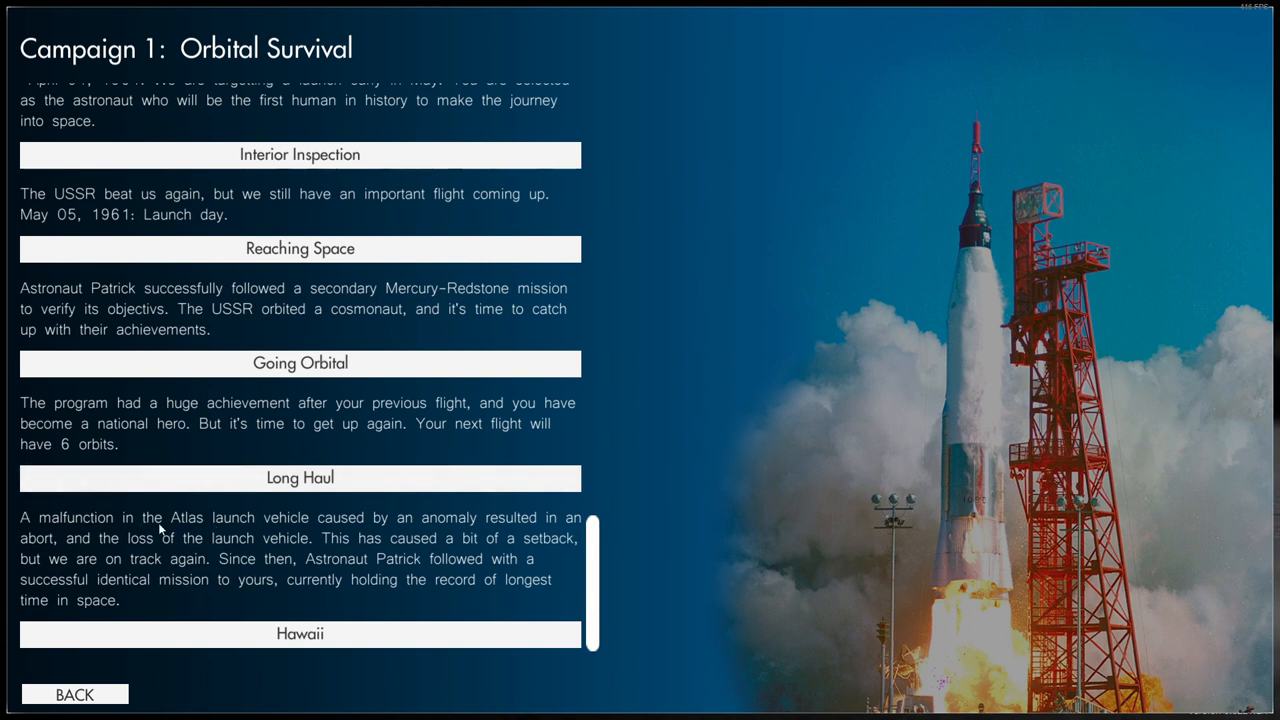
pyautogui.moveTo(491, 477)
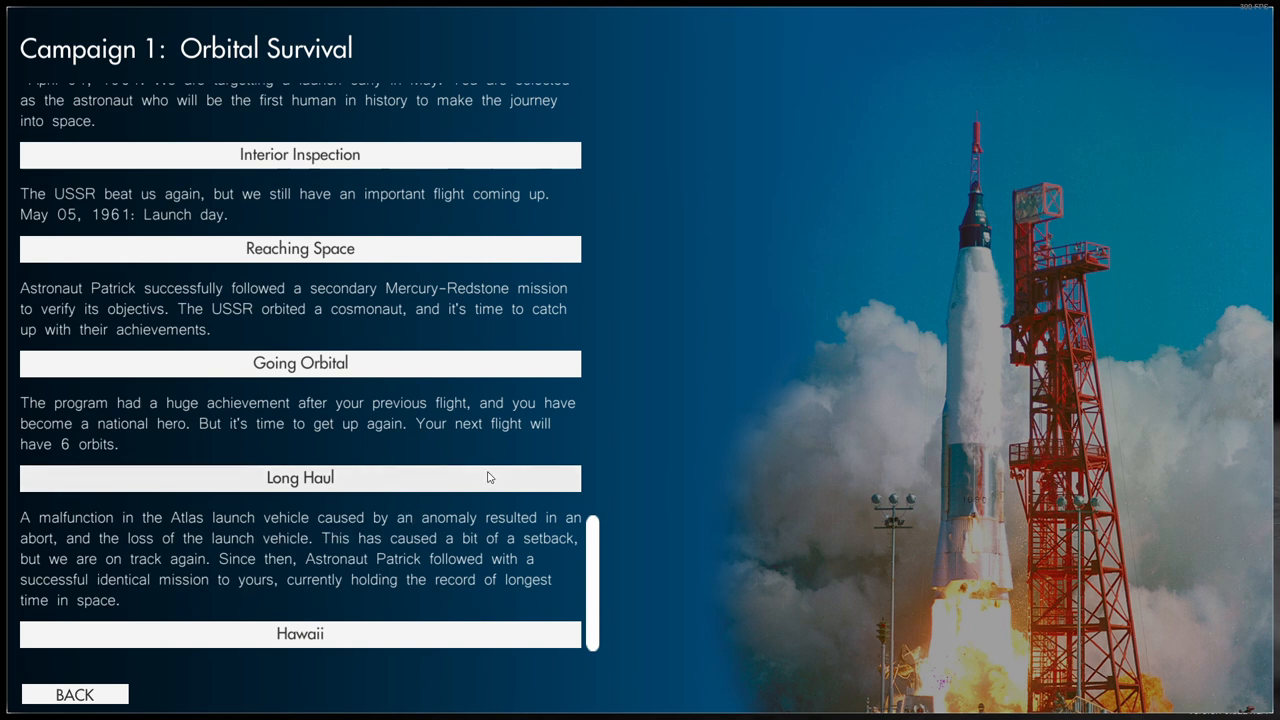
pyautogui.moveTo(104, 558)
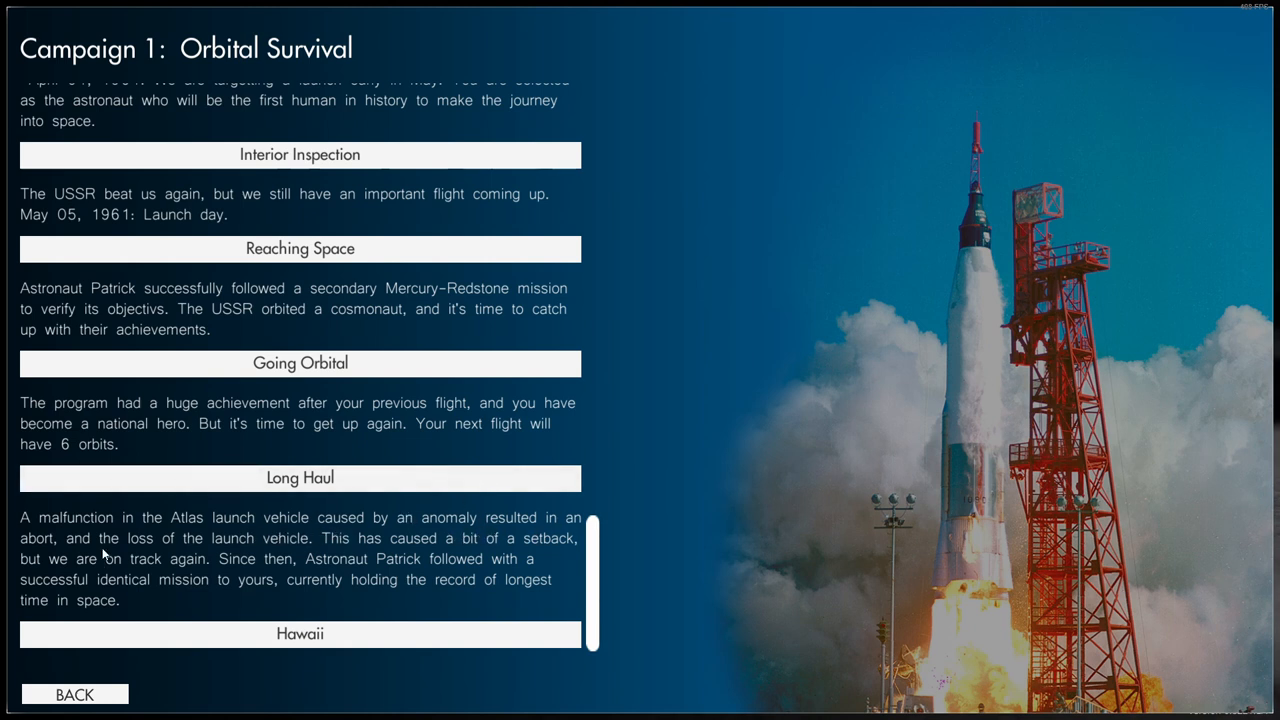
pyautogui.moveTo(300, 575)
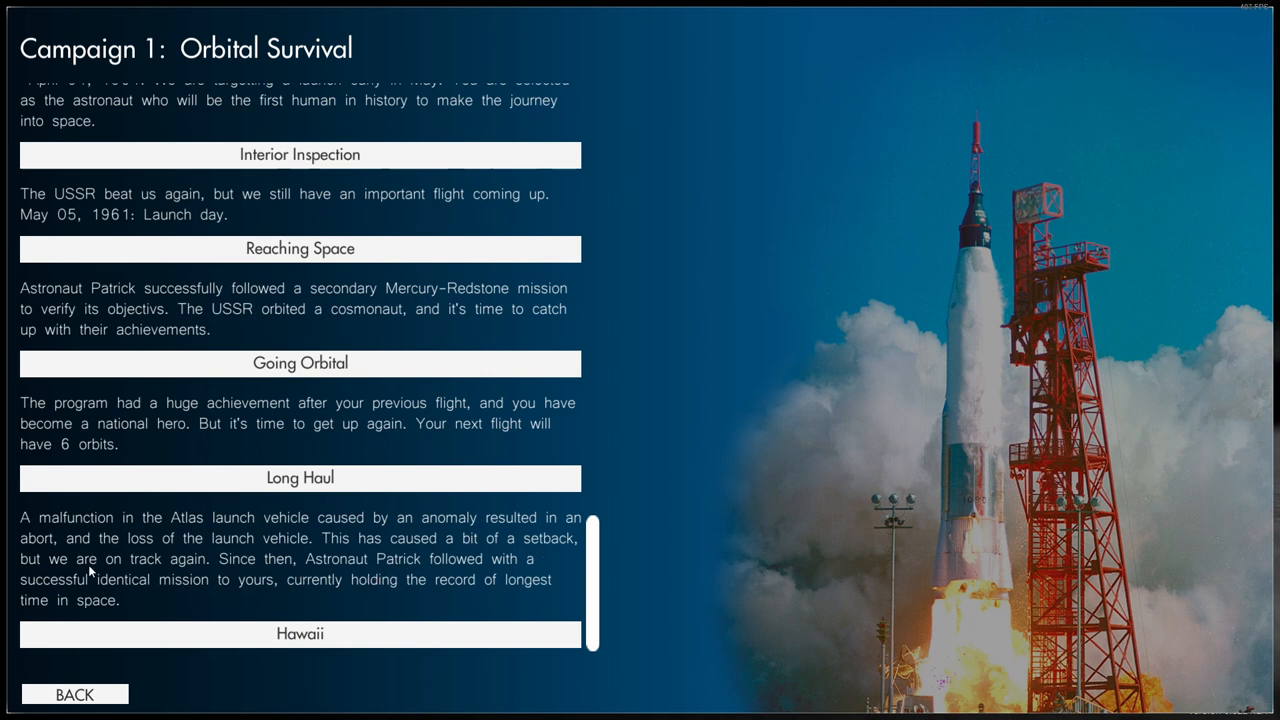
pyautogui.moveTo(192, 561)
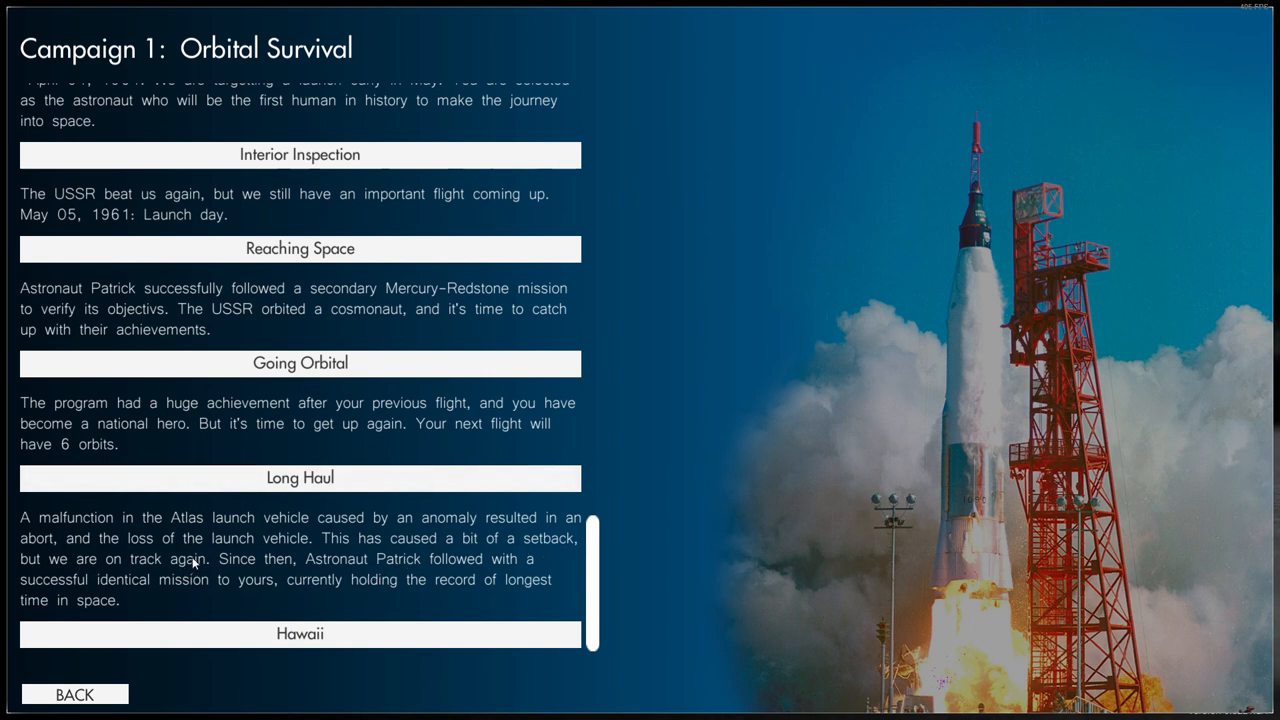
pyautogui.moveTo(420, 560)
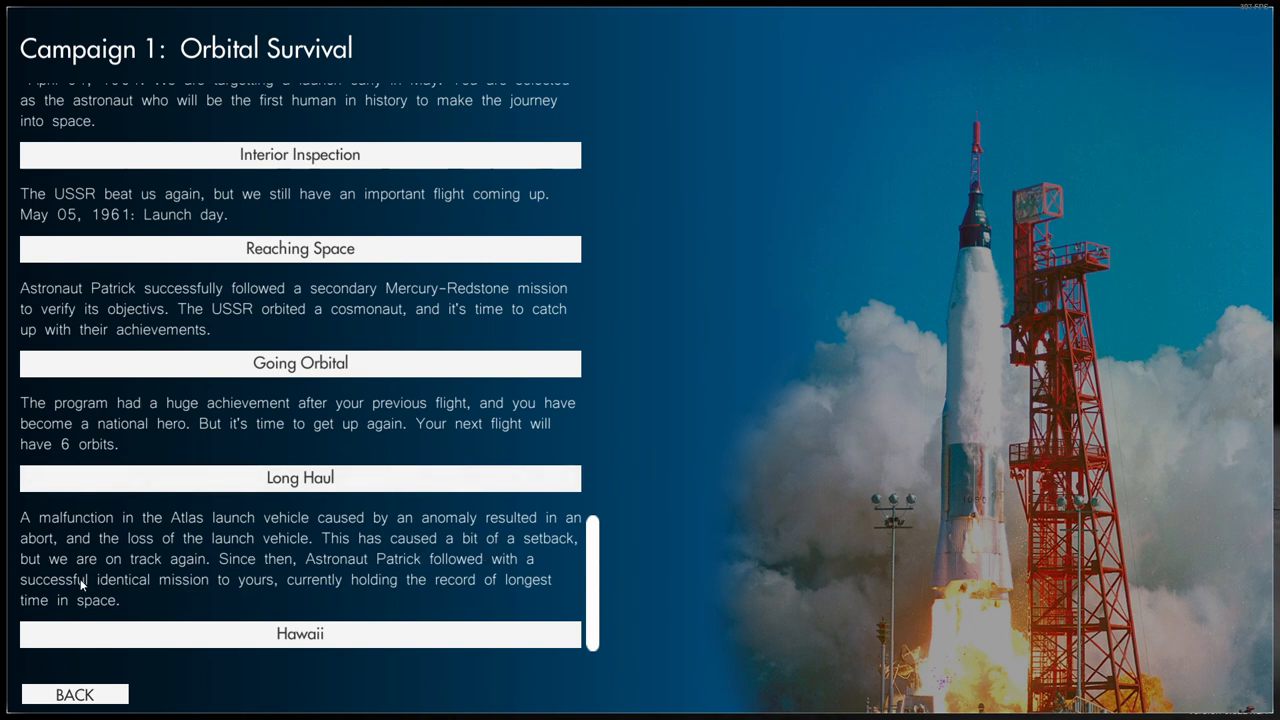
pyautogui.moveTo(307, 558)
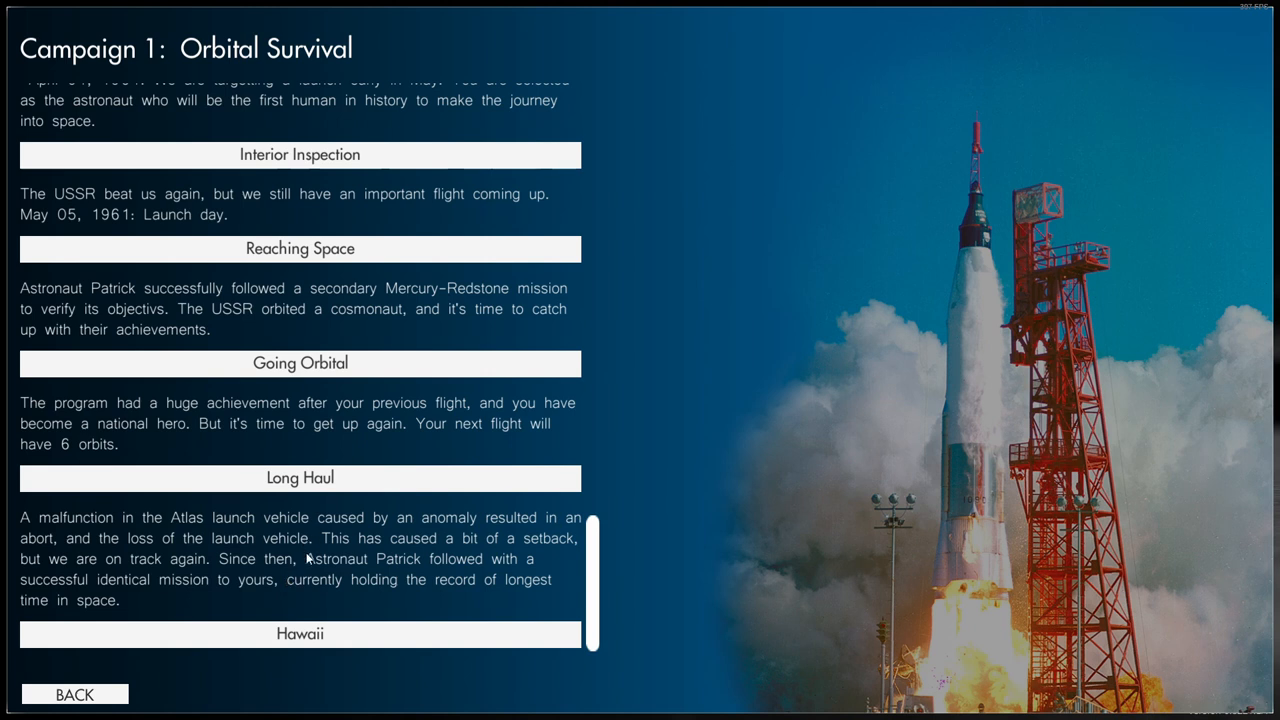
pyautogui.moveTo(487, 572)
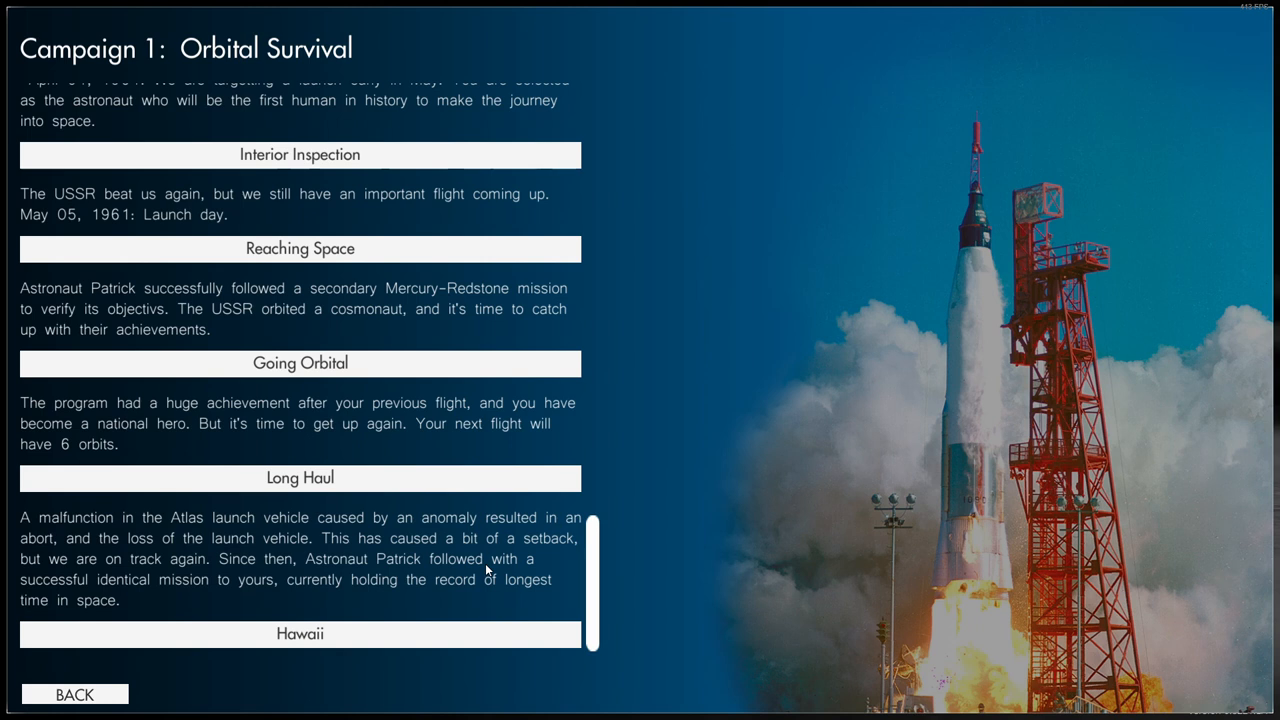
pyautogui.moveTo(148, 683)
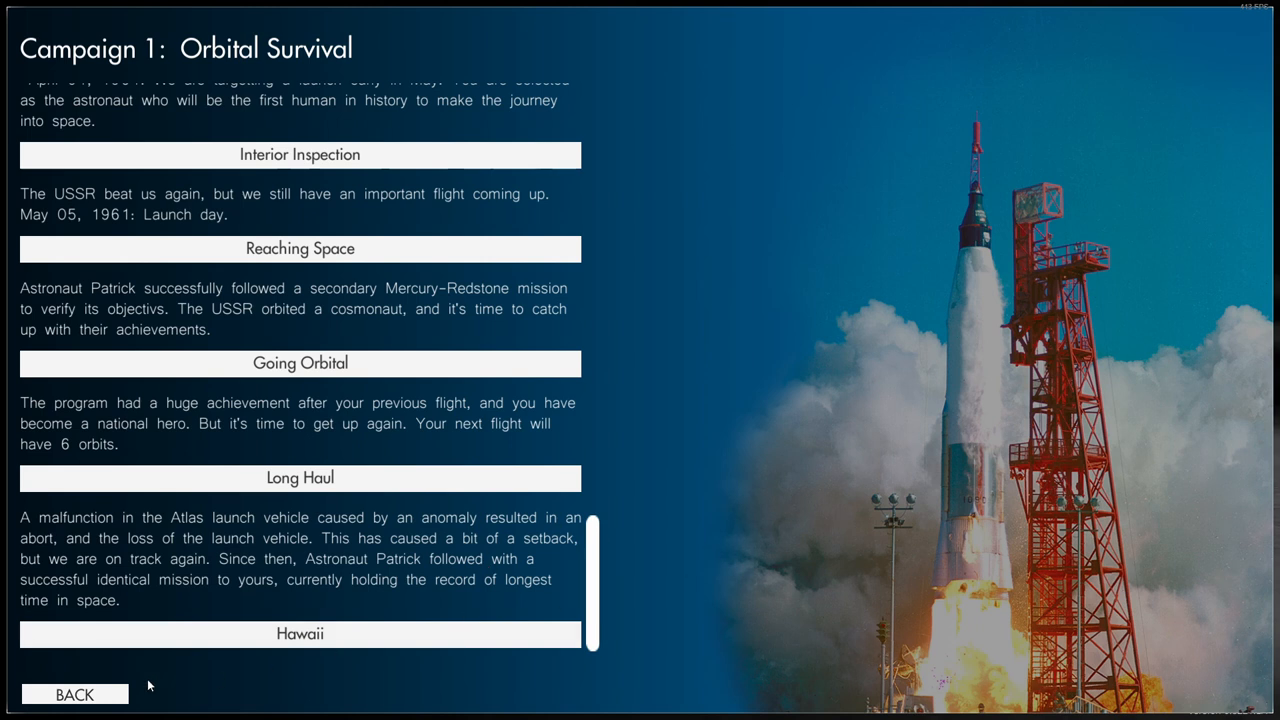
# Step: Launch Mission 5 – Hawaii and acknowledge capcom's congratulations on completing objectives
pyautogui.click(300, 633)
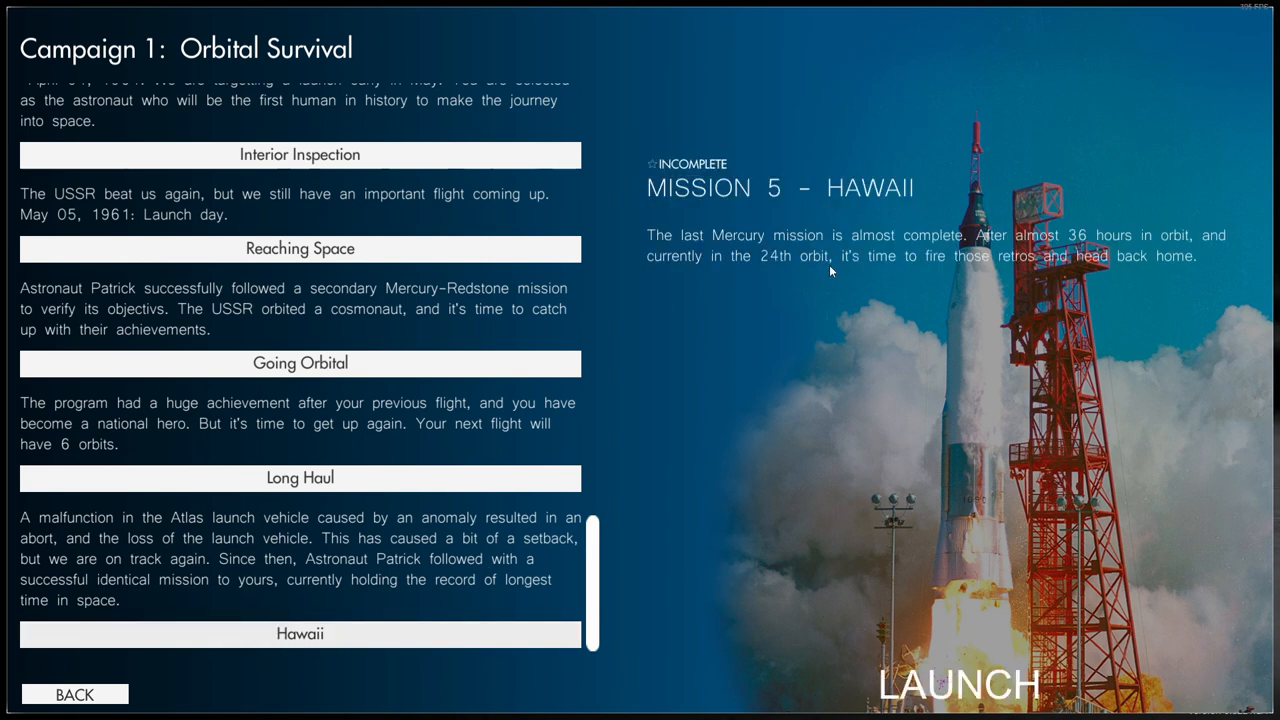
pyautogui.moveTo(664, 227)
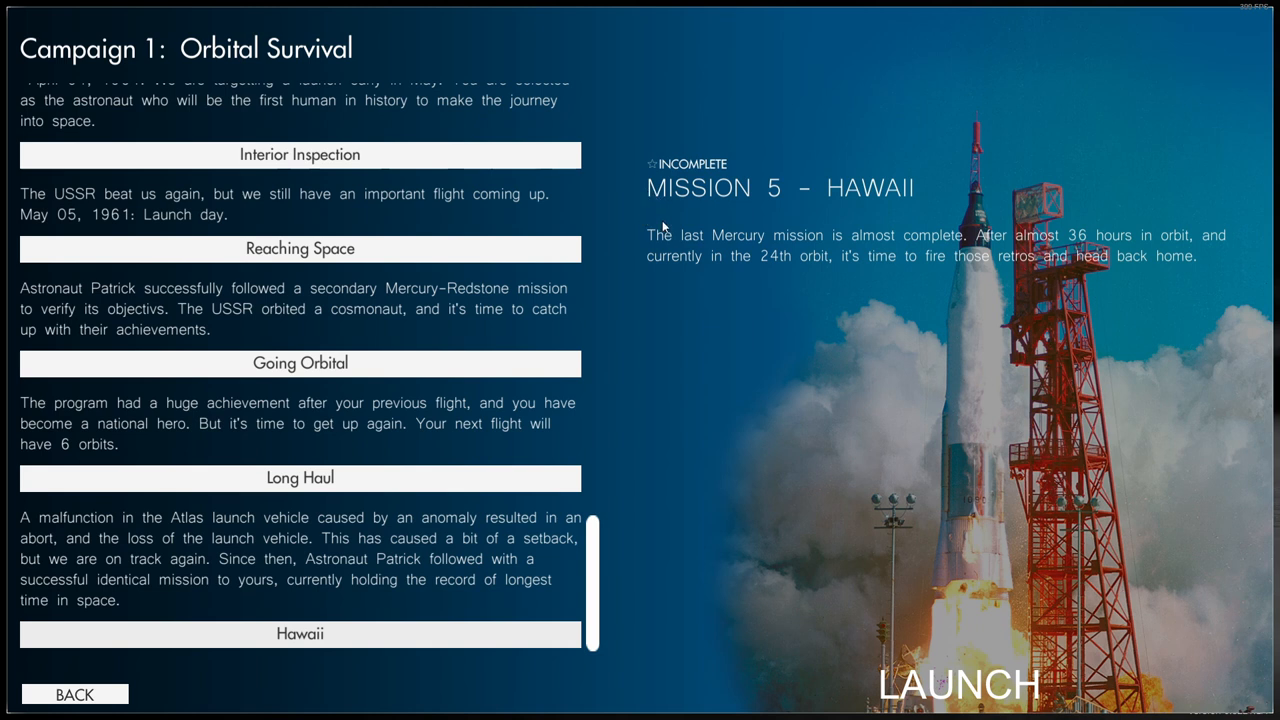
pyautogui.moveTo(1052, 250)
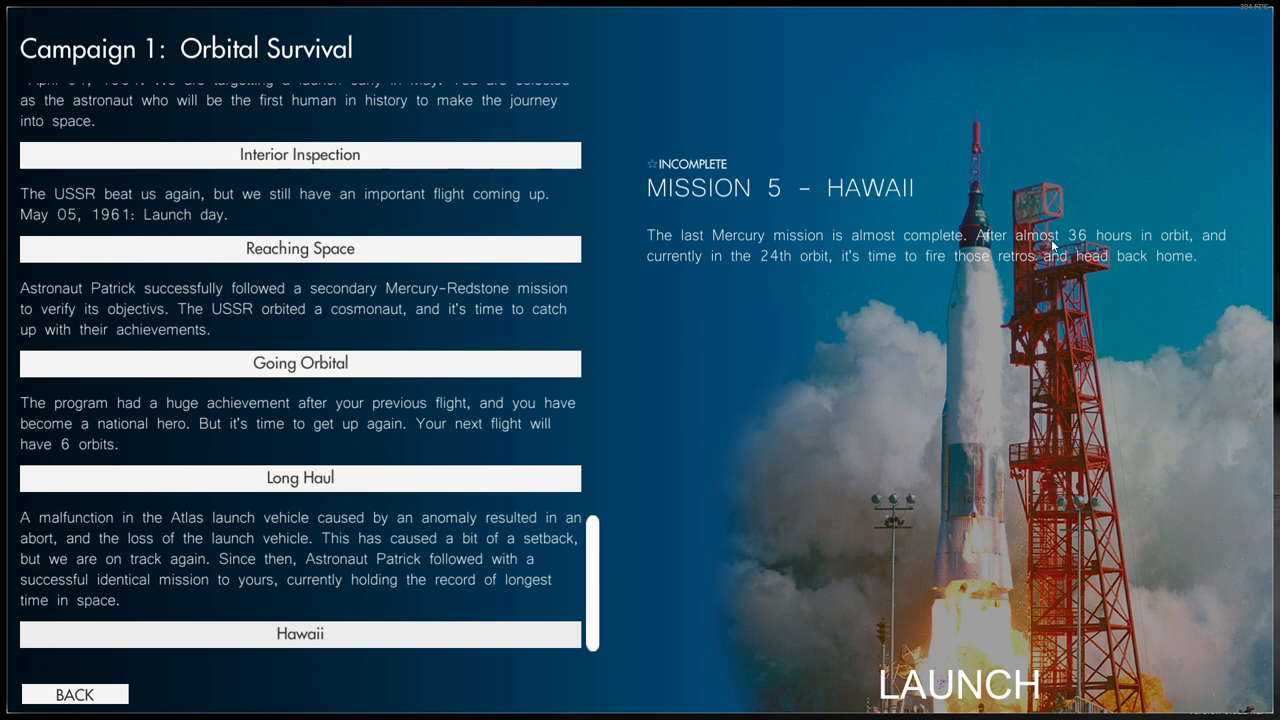
pyautogui.moveTo(623, 249)
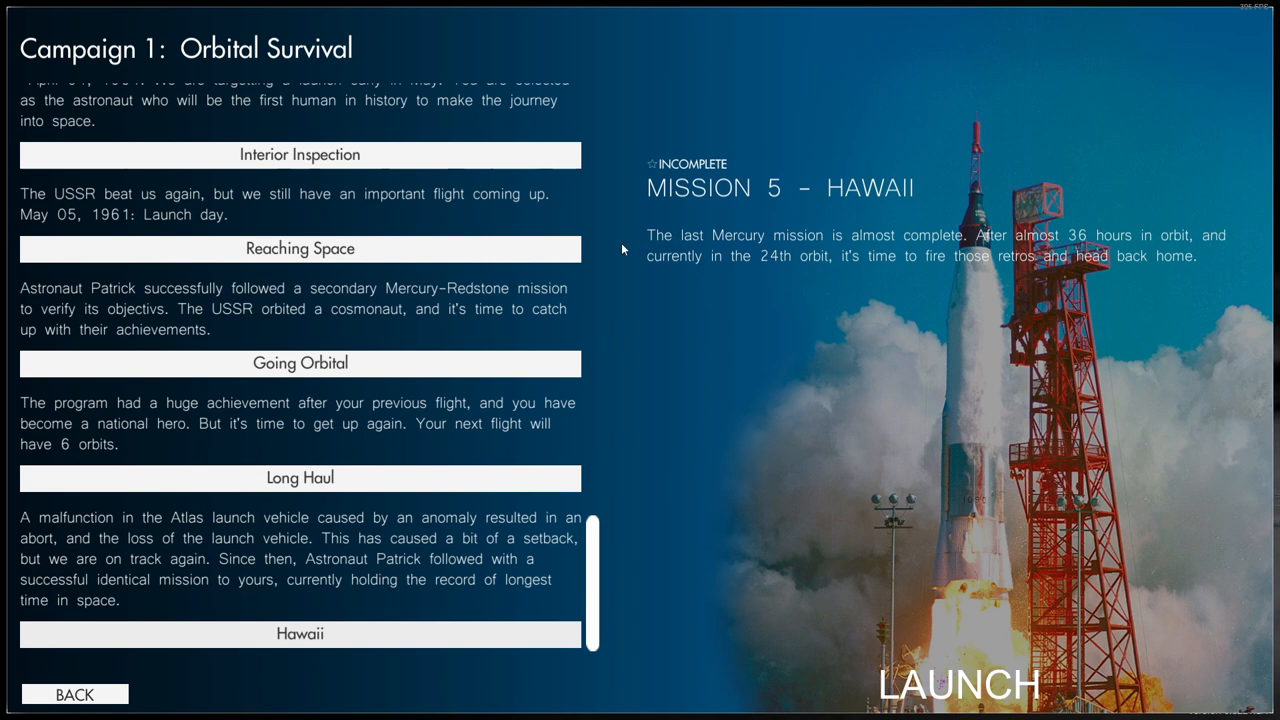
pyautogui.moveTo(758, 246)
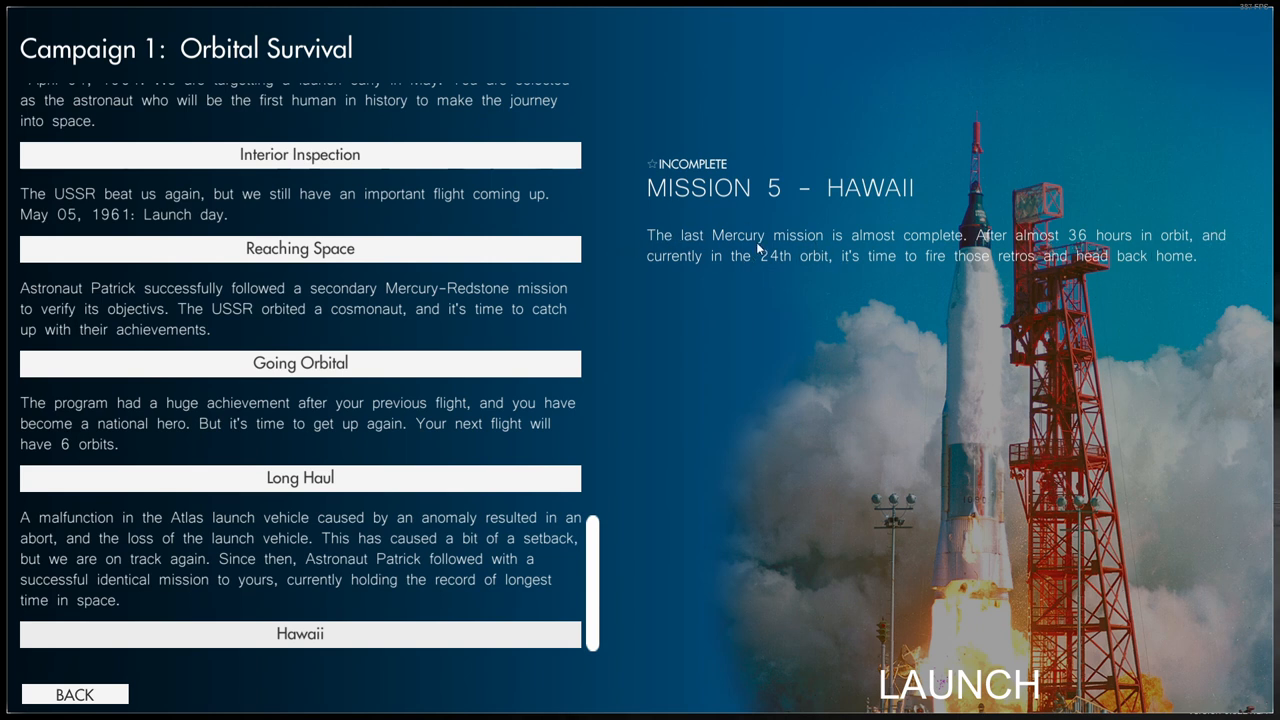
pyautogui.moveTo(1003, 193)
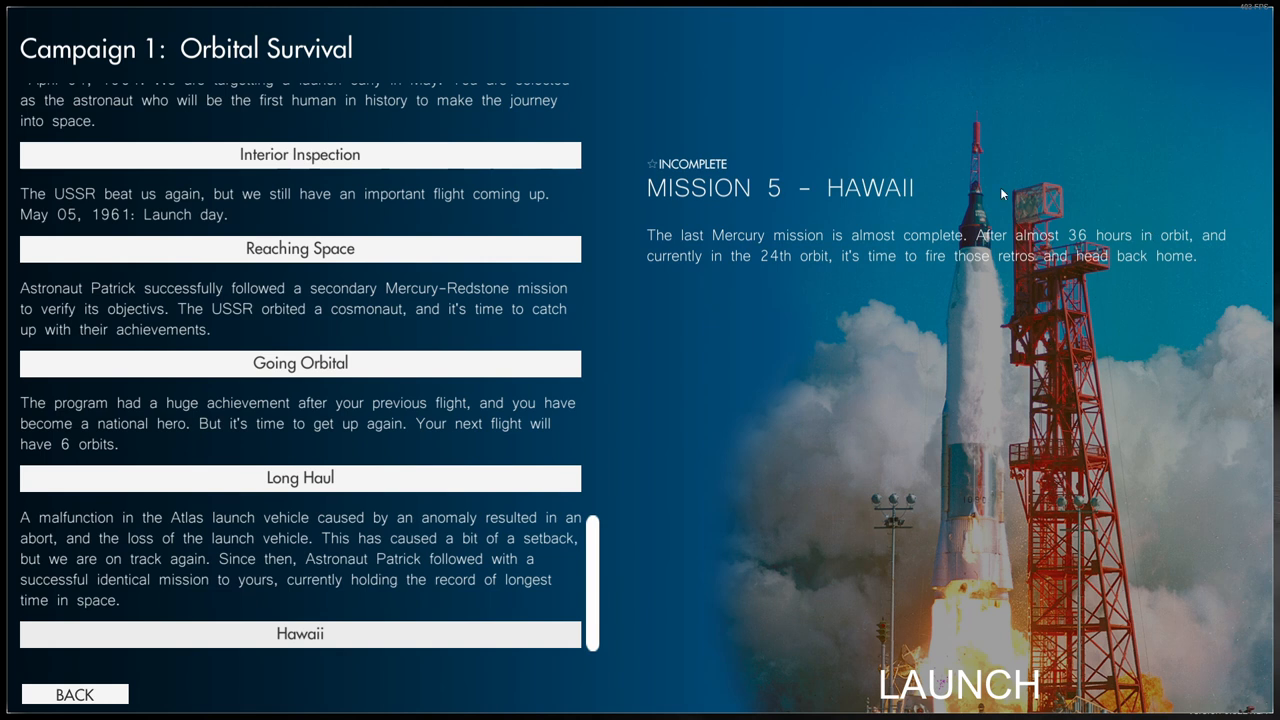
pyautogui.moveTo(1115, 256)
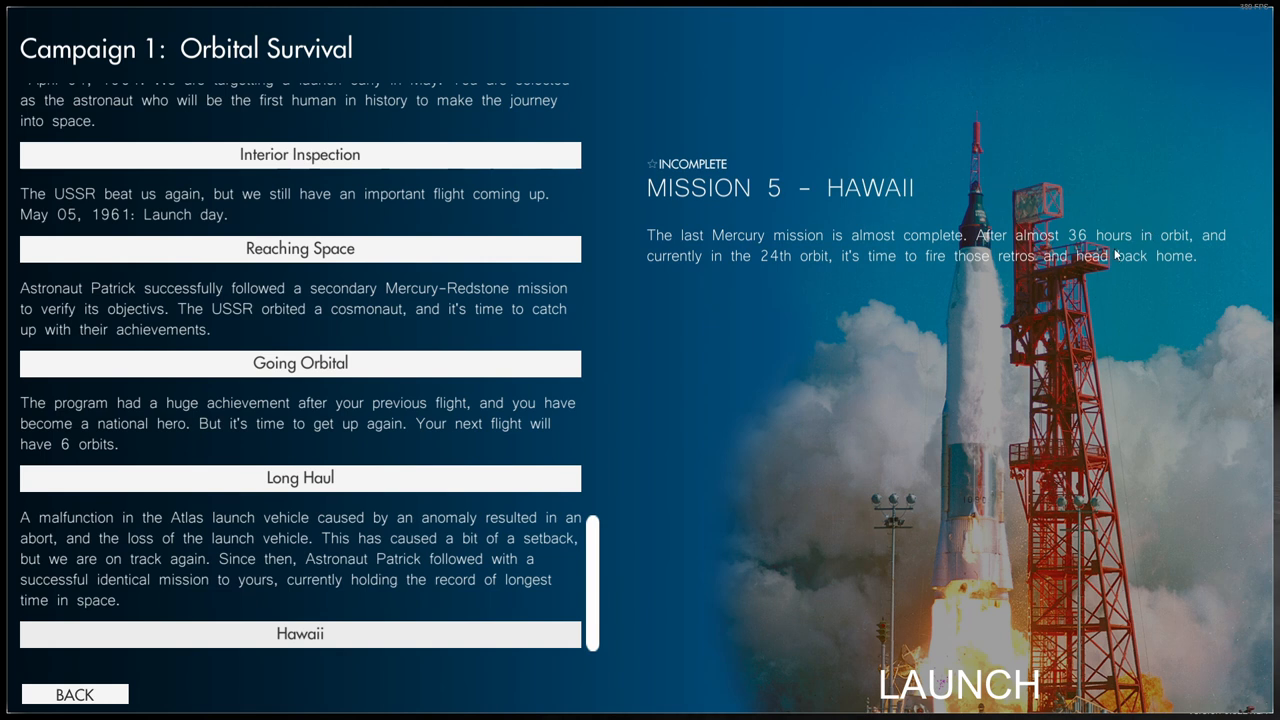
pyautogui.moveTo(674, 242)
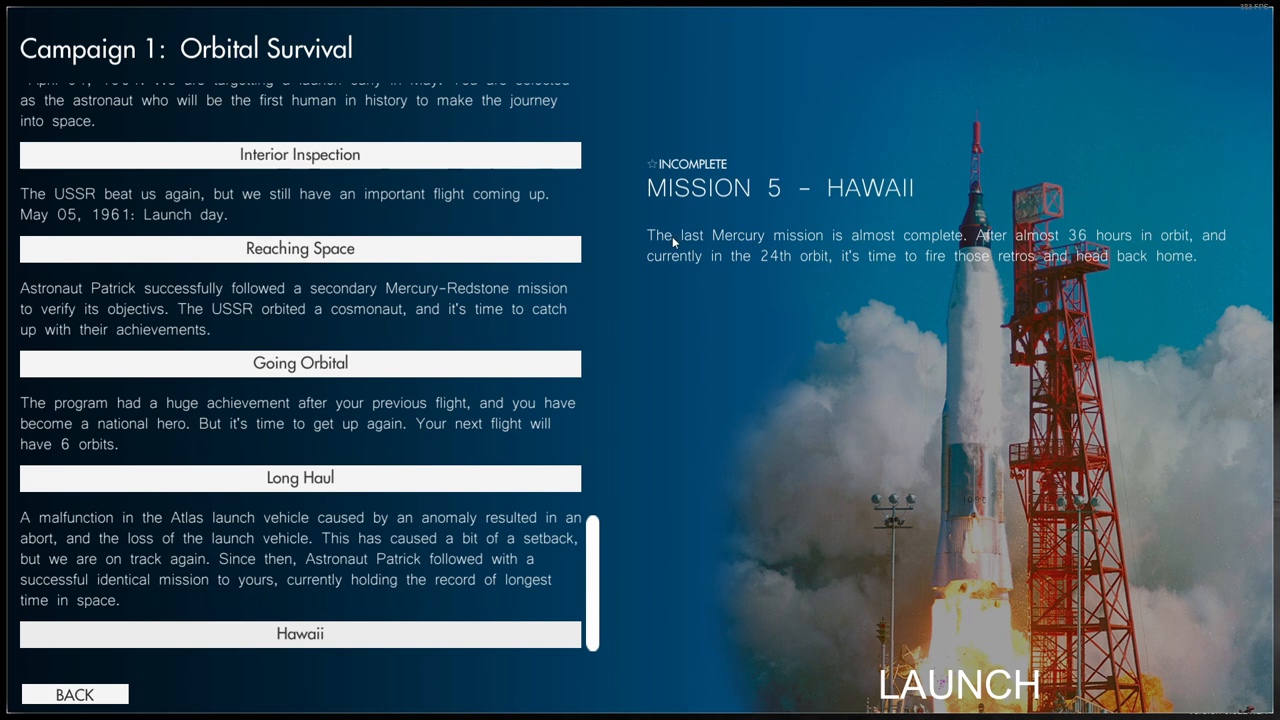
pyautogui.moveTo(888, 263)
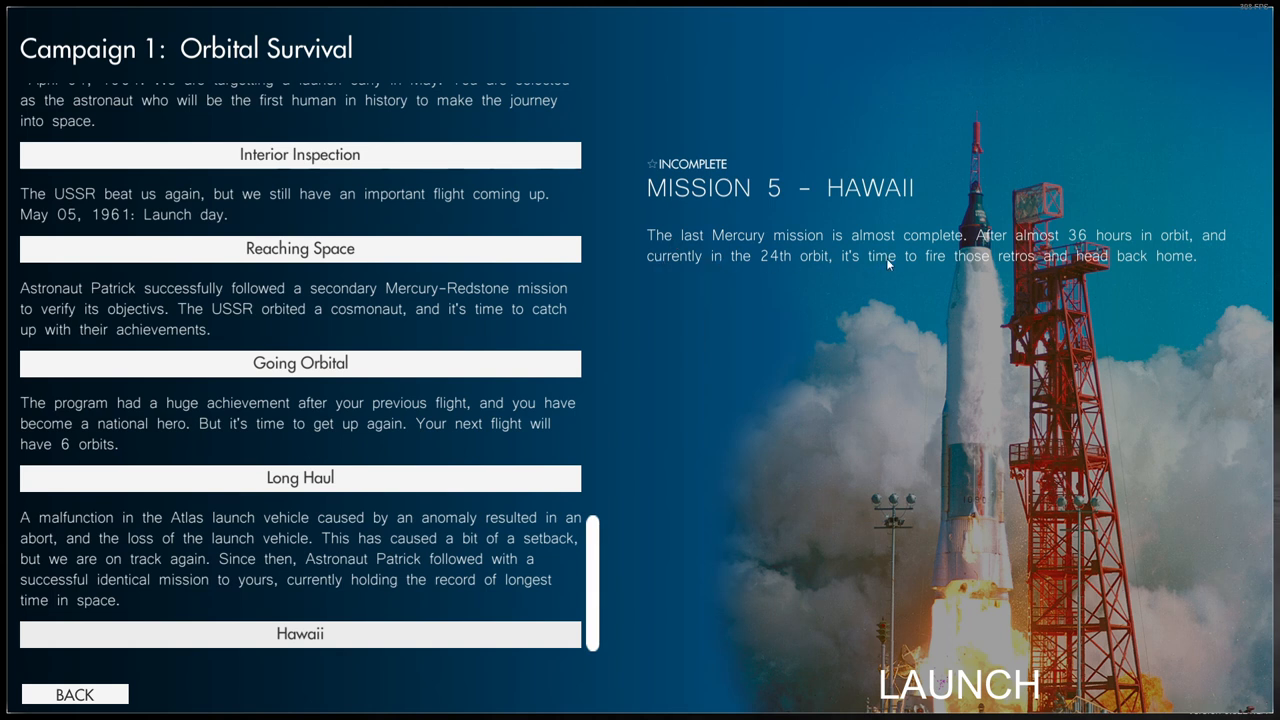
pyautogui.moveTo(1118, 423)
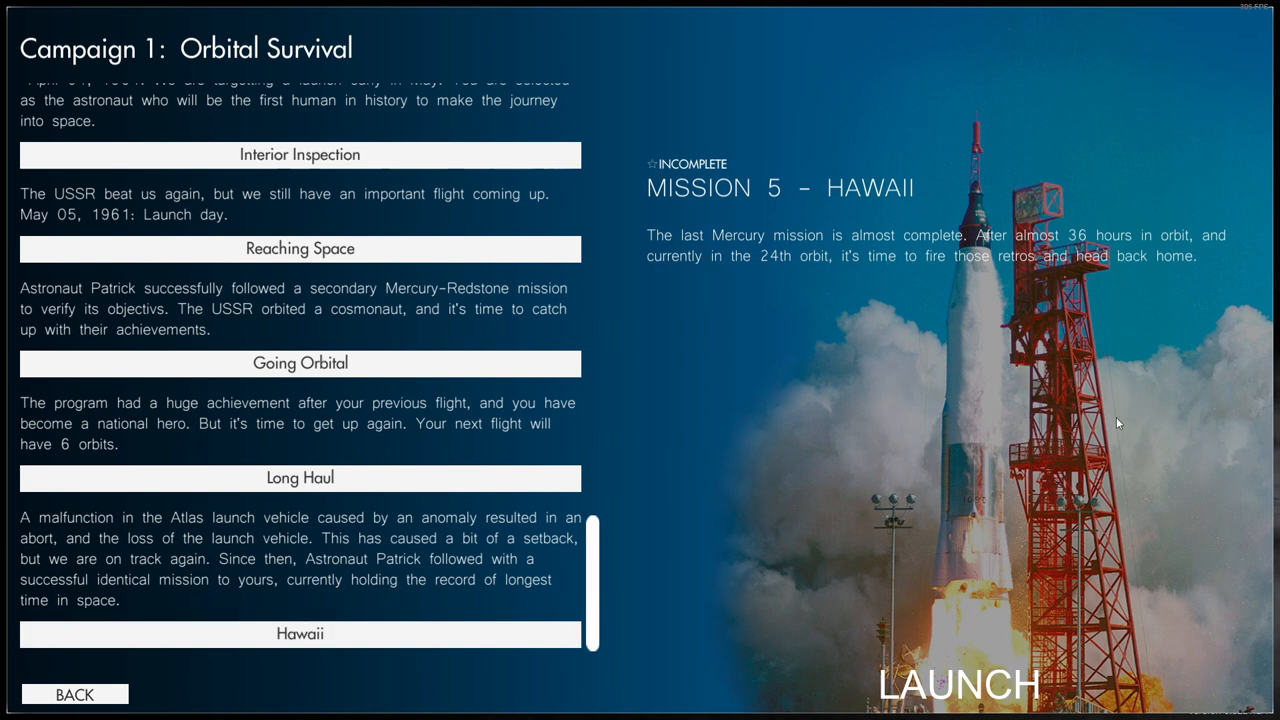
pyautogui.moveTo(992, 711)
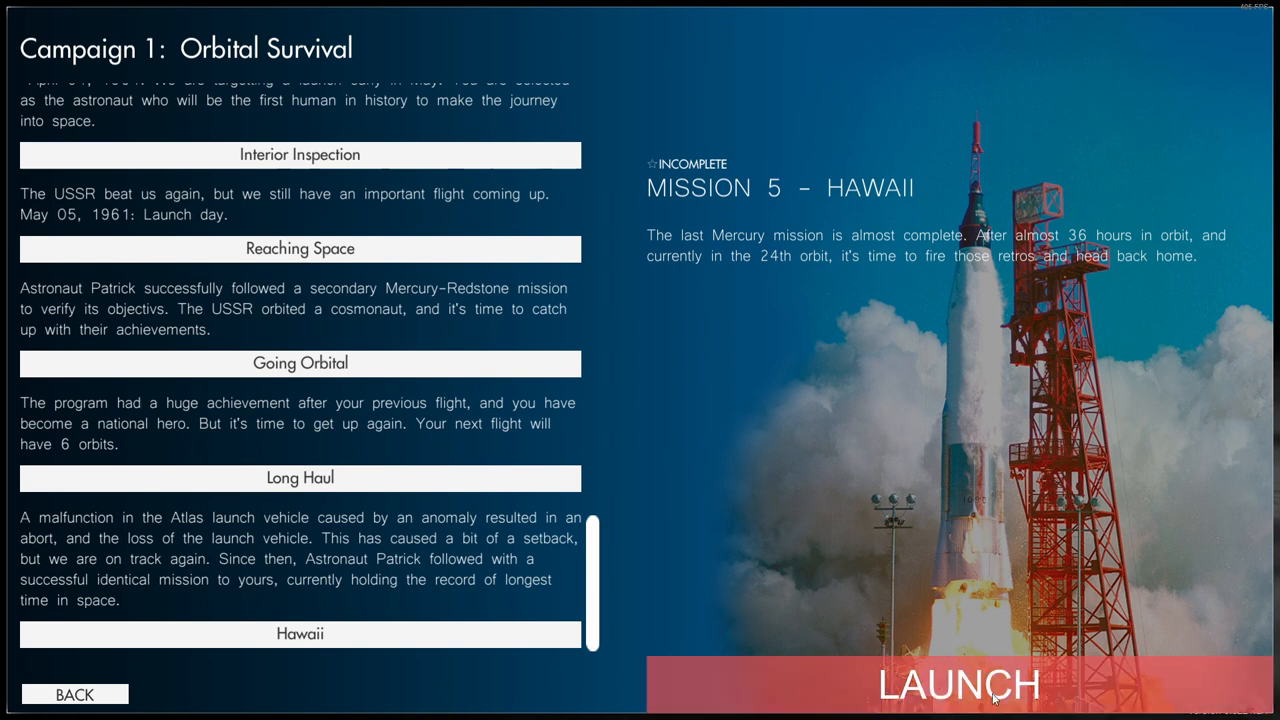
pyautogui.moveTo(632, 177)
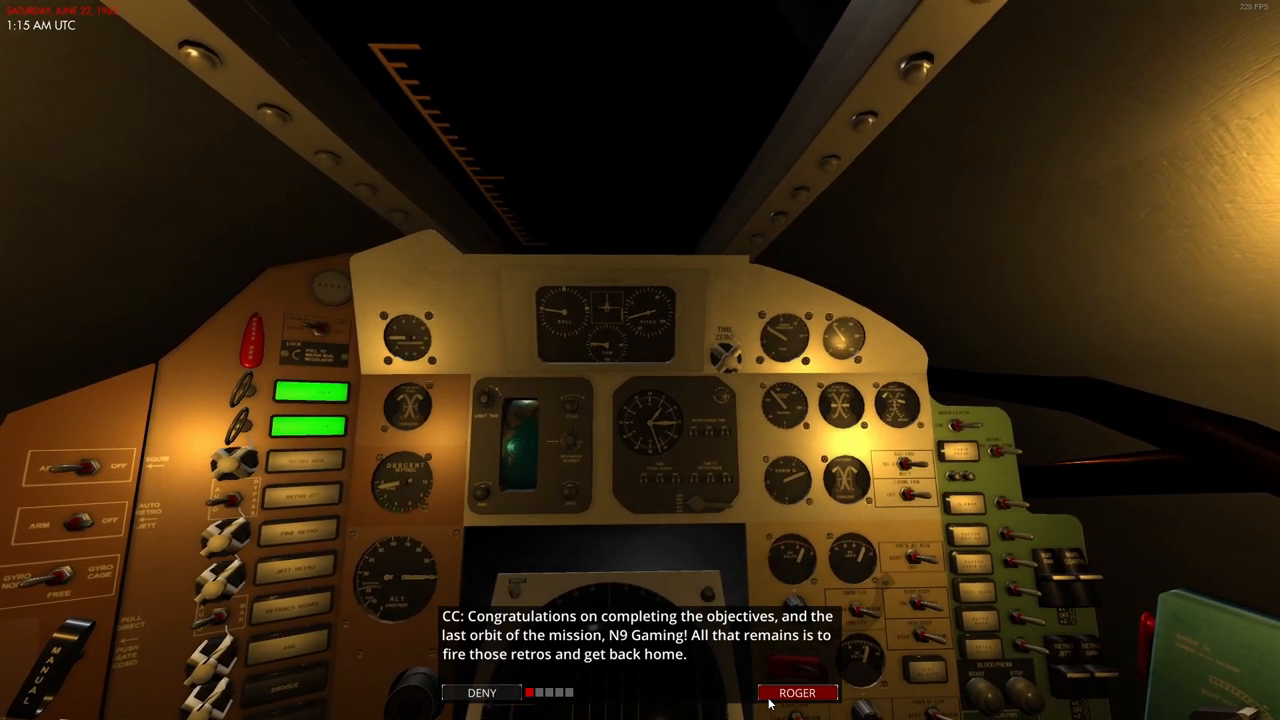
pyautogui.click(799, 692)
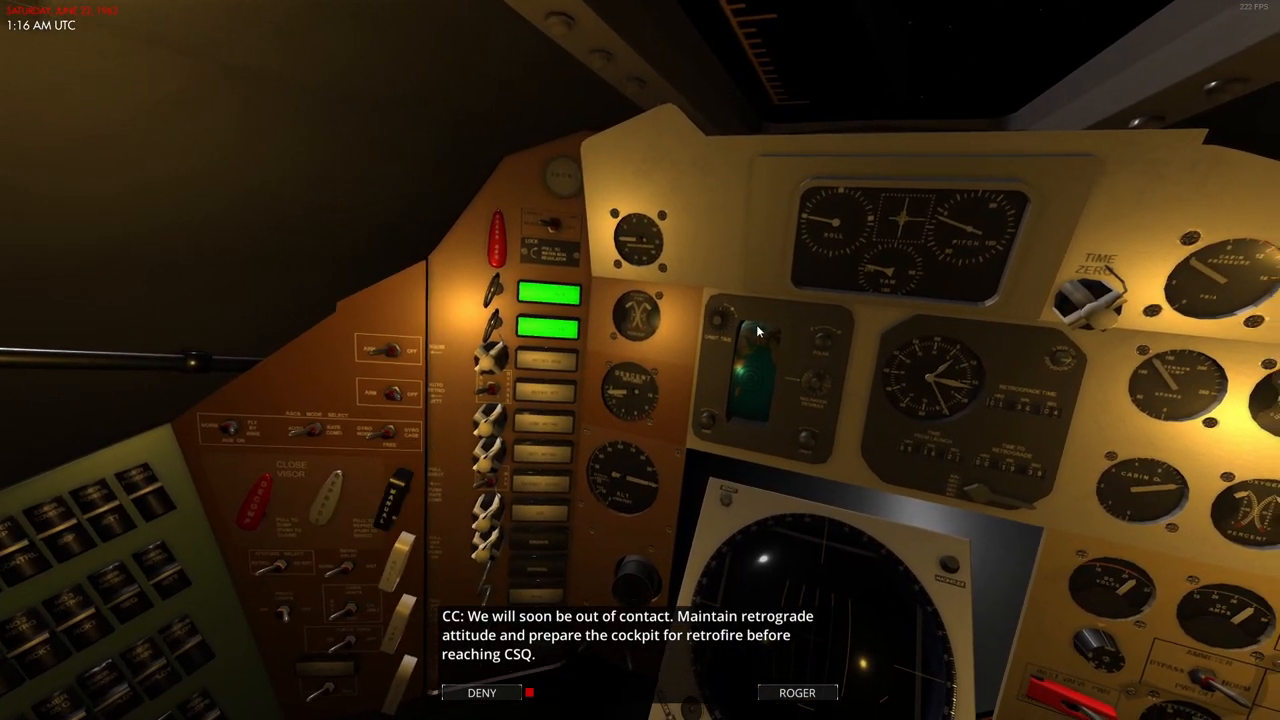
# Step: Look around the cockpit and open the onboard mission binder
pyautogui.moveTo(760, 331); pyautogui.dragTo(770, 177)
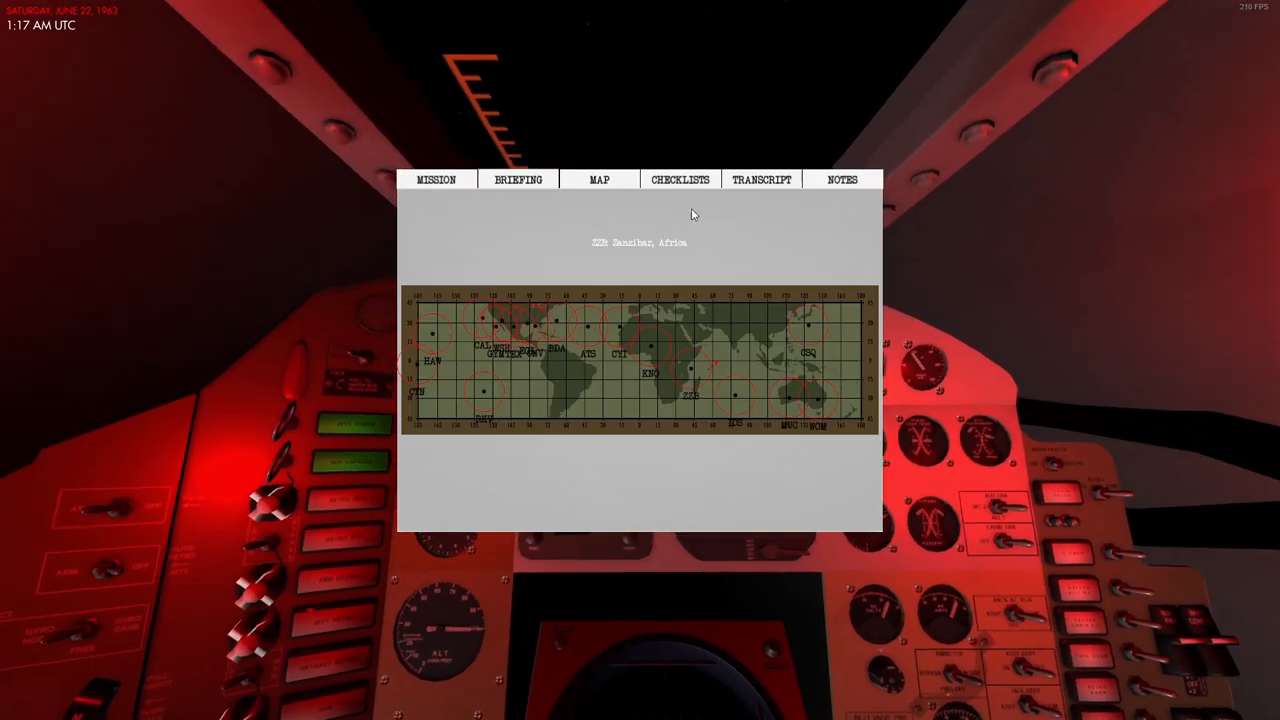
pyautogui.click(680, 179)
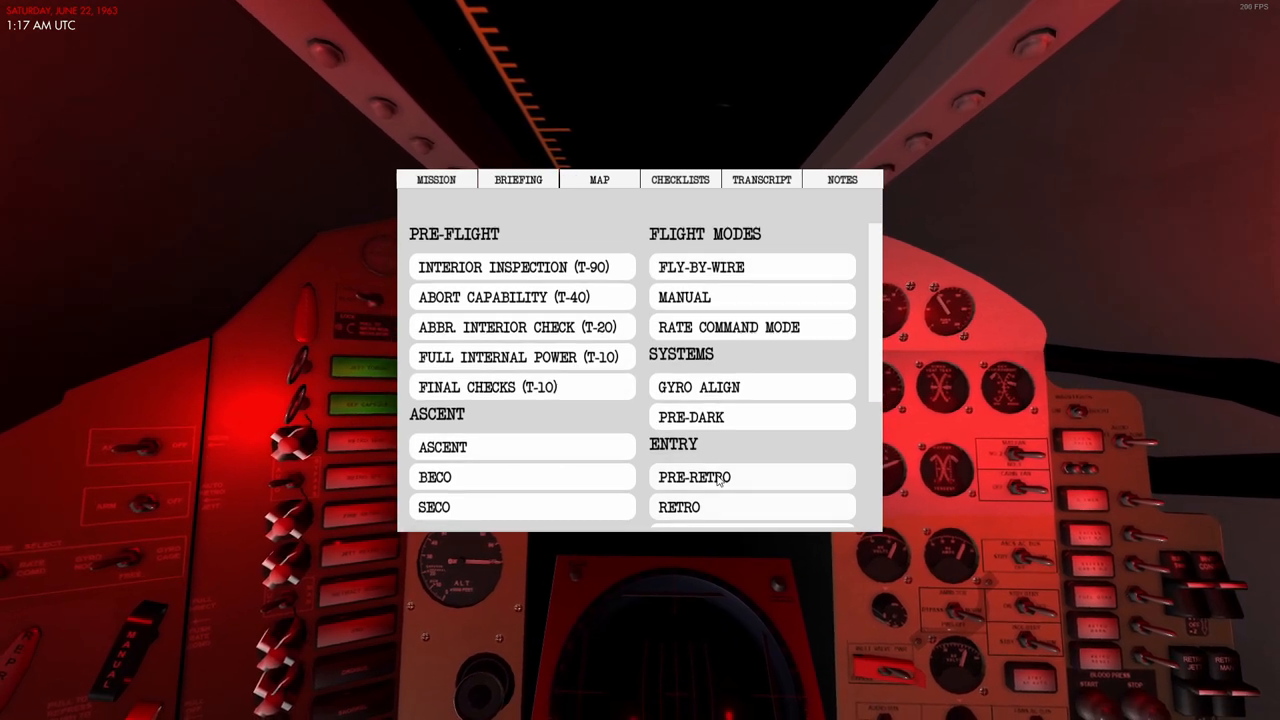
# Step: Review the PRE-RETRO entry checklist's fuse and switch settings, then close it
pyautogui.click(694, 476)
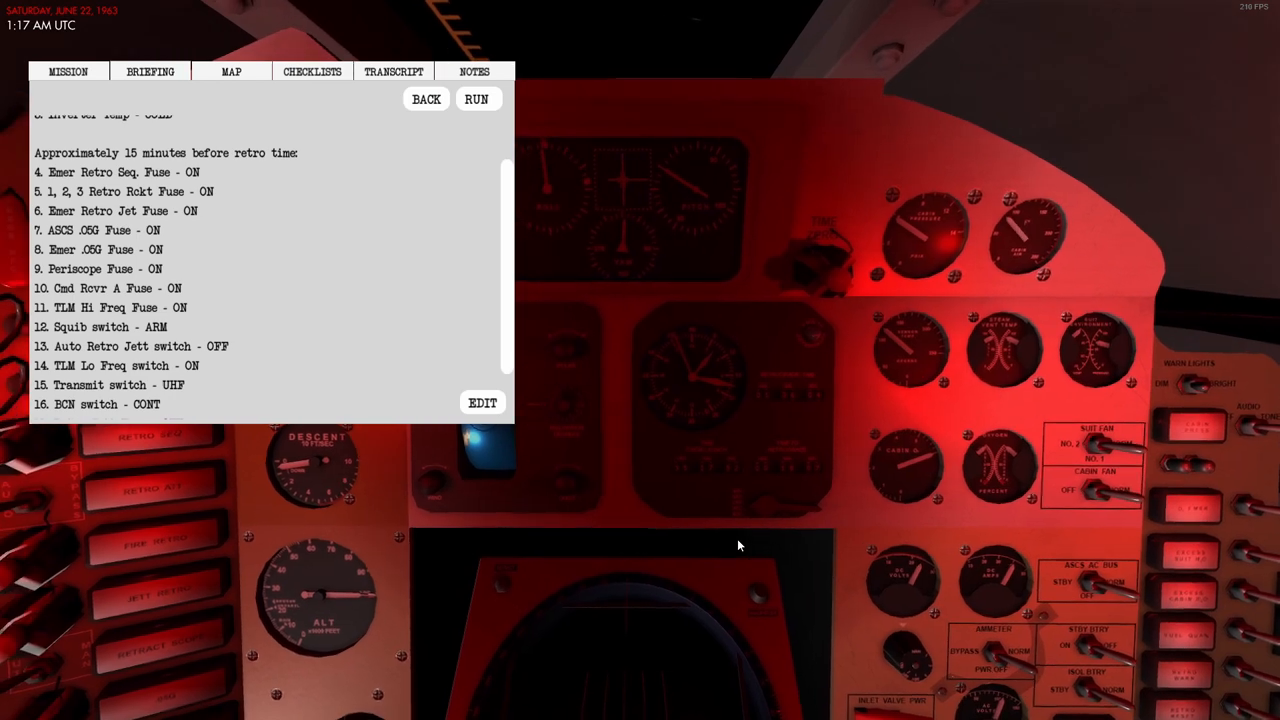
pyautogui.click(478, 98)
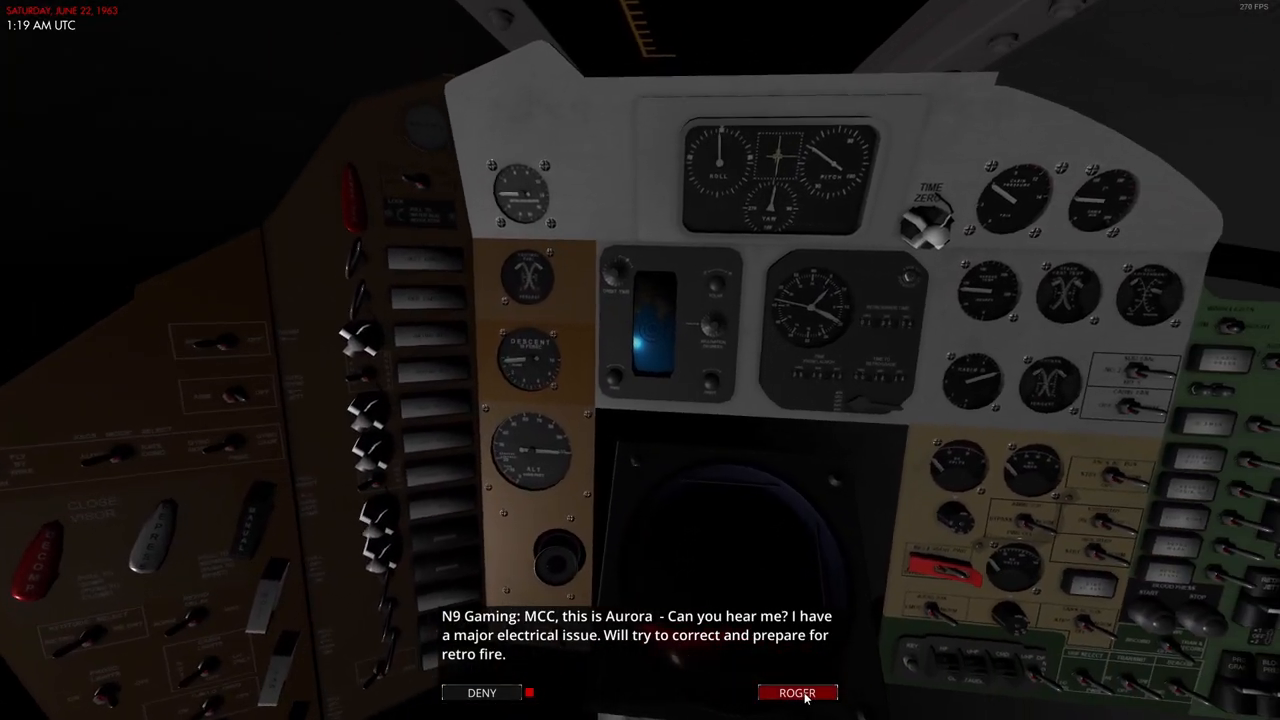
# Step: Send the electrical issue report and open the INTERIOR INSPECTION (T-90) checklist
pyautogui.click(797, 692)
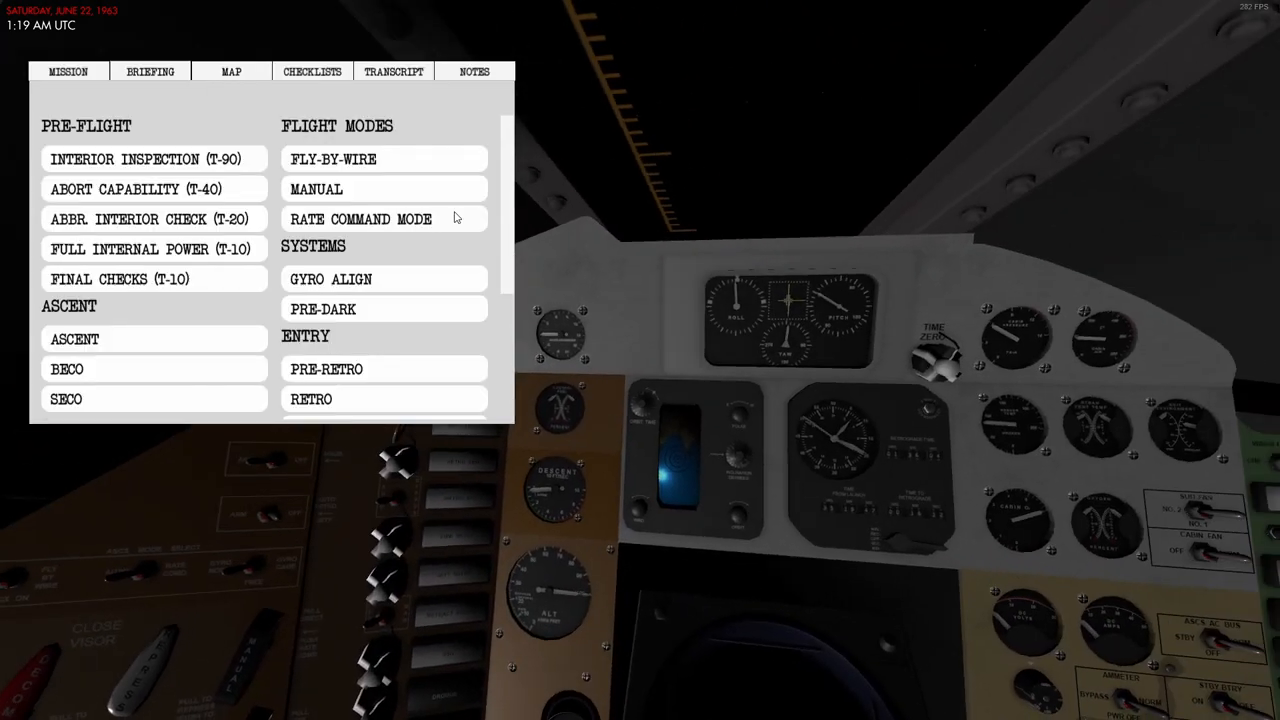
pyautogui.click(231, 71)
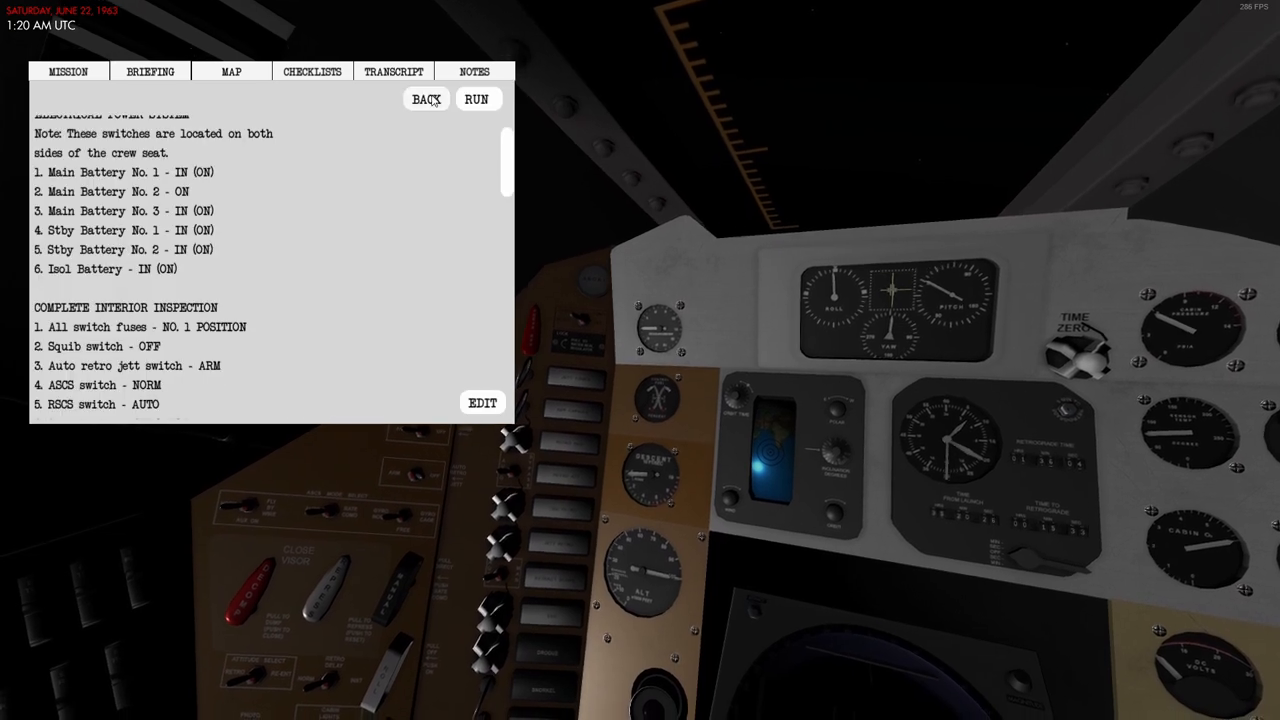
# Step: Go back to the checklist list and reopen INTERIOR INSPECTION (T-90)
pyautogui.click(425, 98)
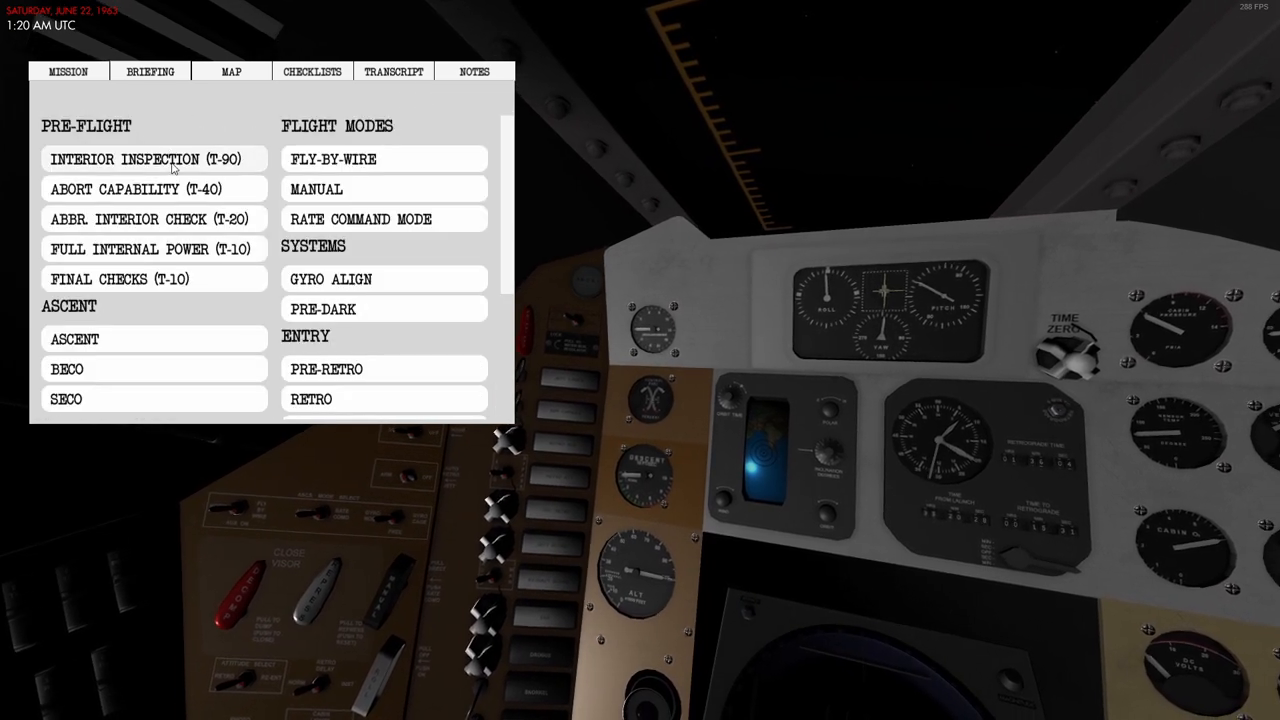
pyautogui.click(150, 159)
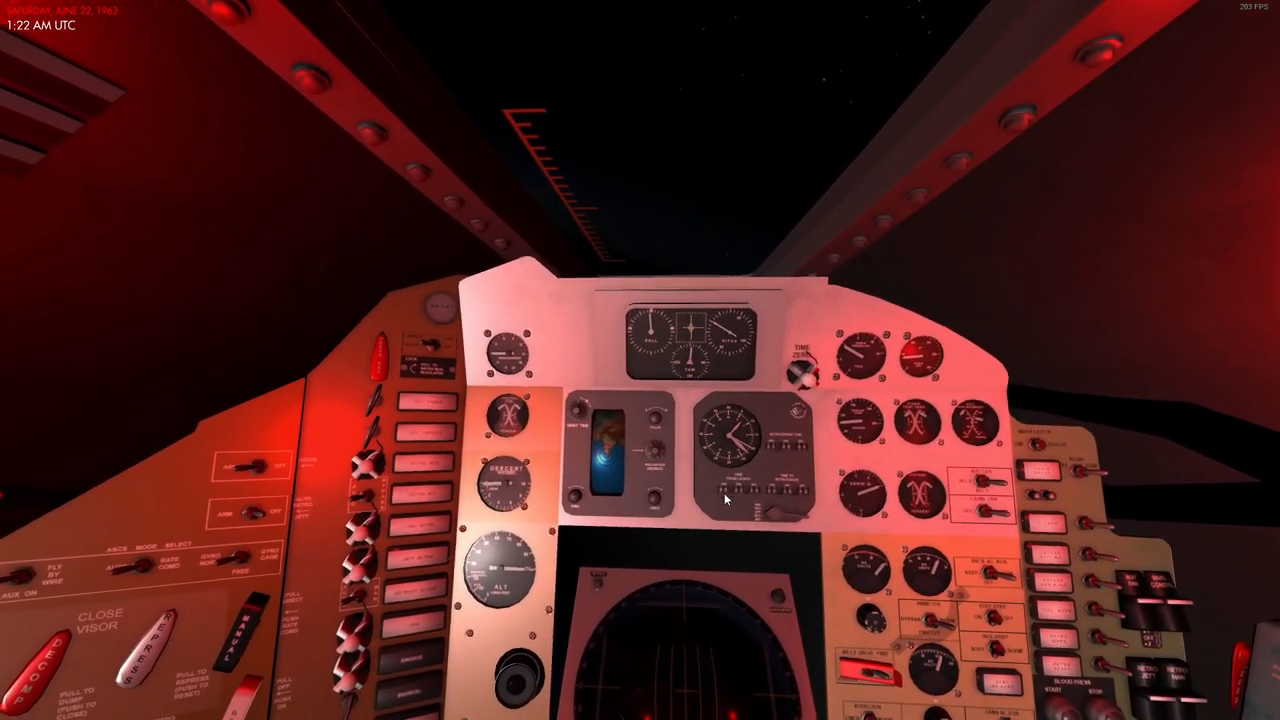
pyautogui.moveTo(730, 500)
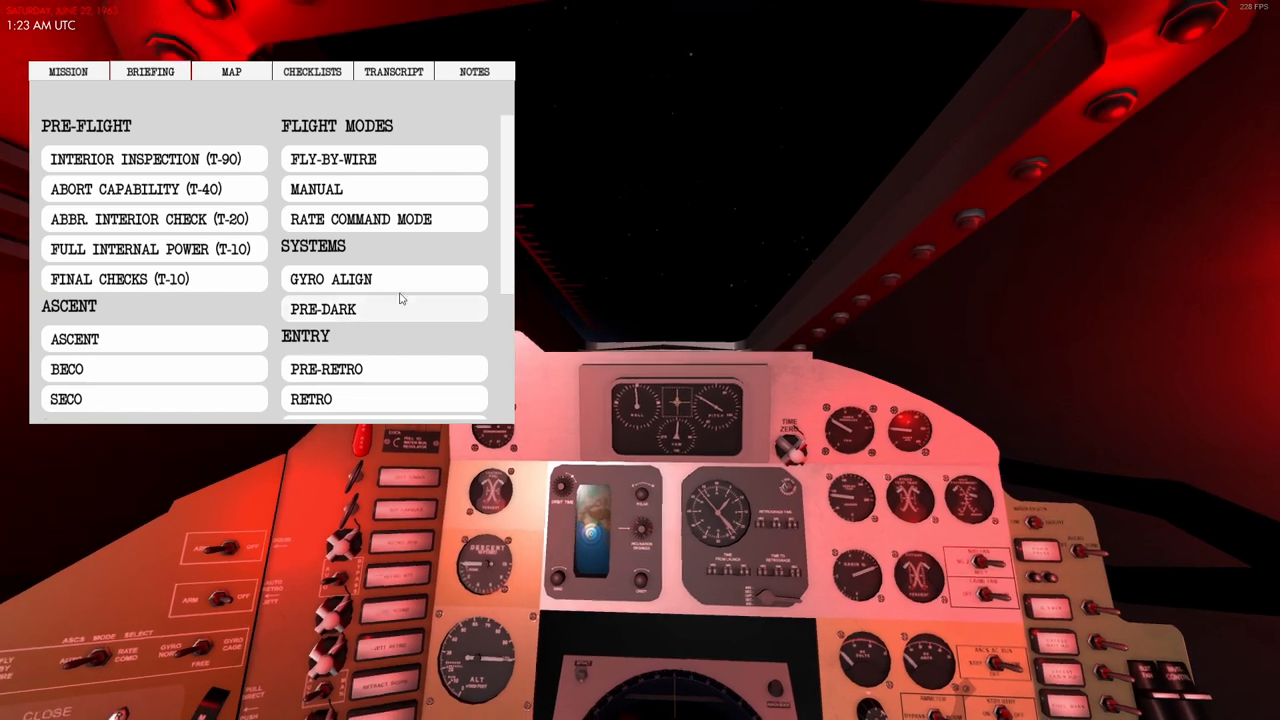
# Step: Open the PRE-DARK checklist under SYSTEMS
pyautogui.click(311, 398)
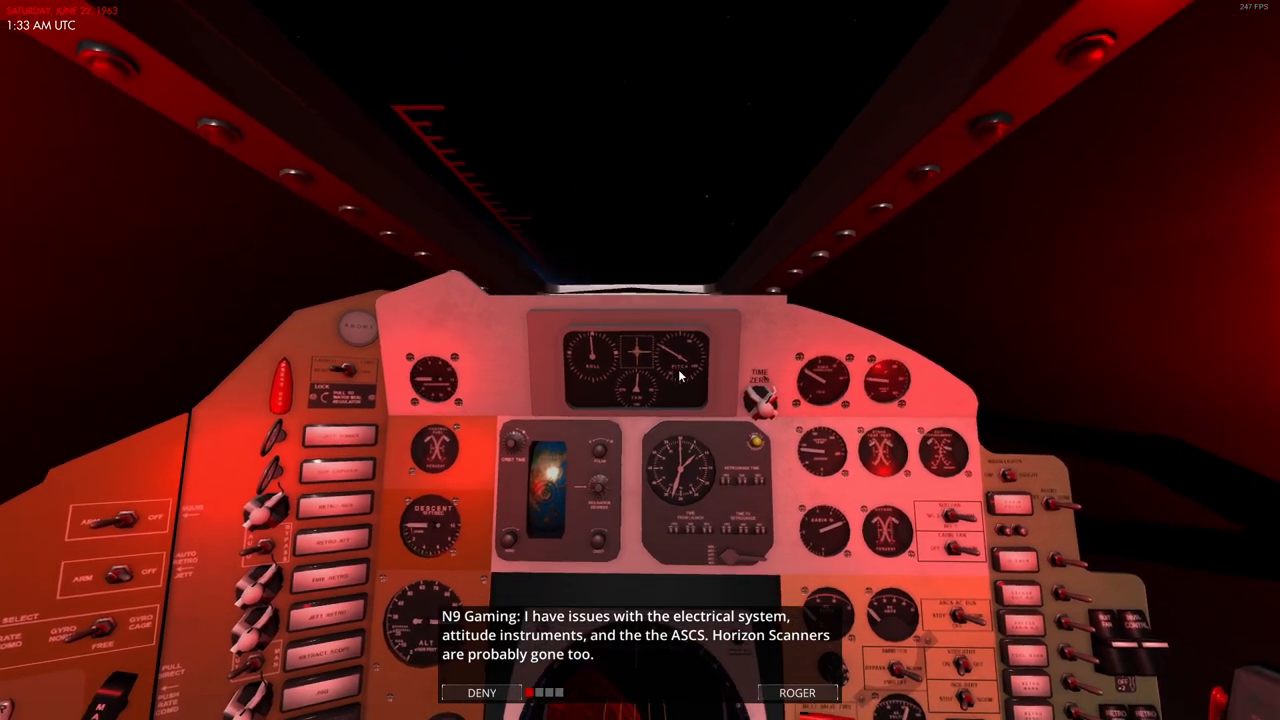
# Step: Report electrical, attitude instrument and ASCS failures, then acknowledge capcom's main batteries reply
pyautogui.click(795, 691)
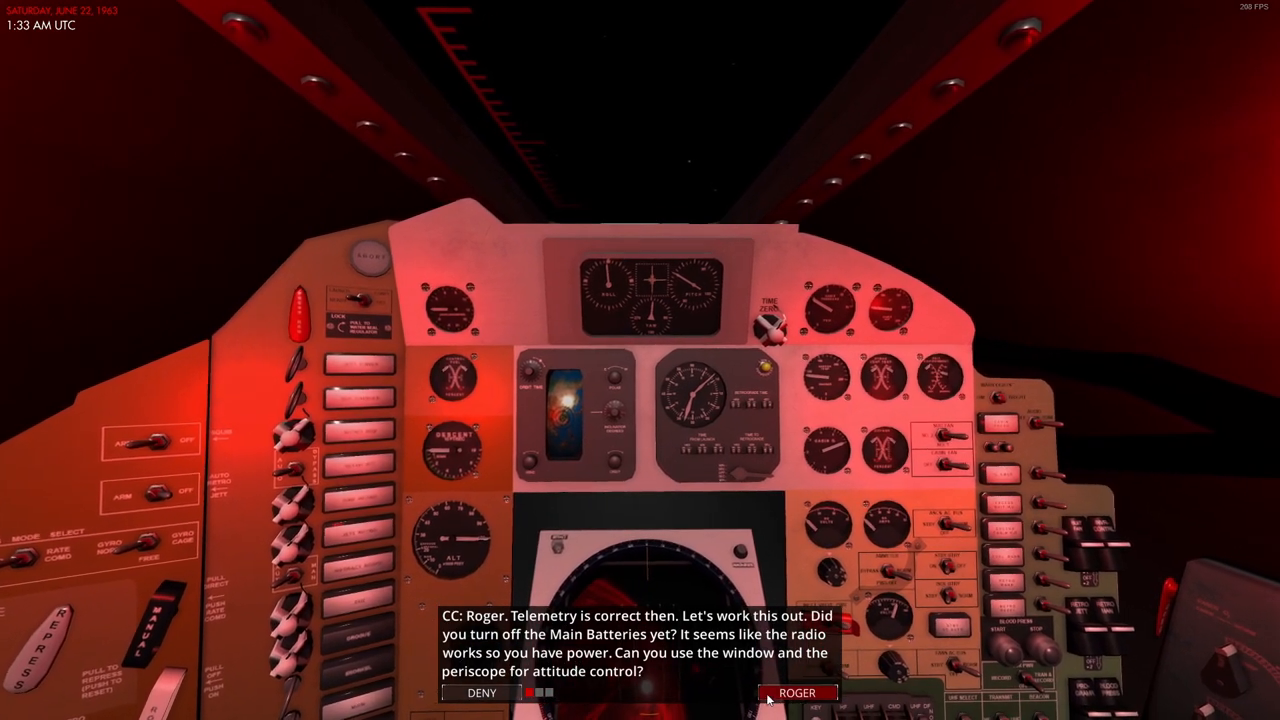
pyautogui.click(794, 692)
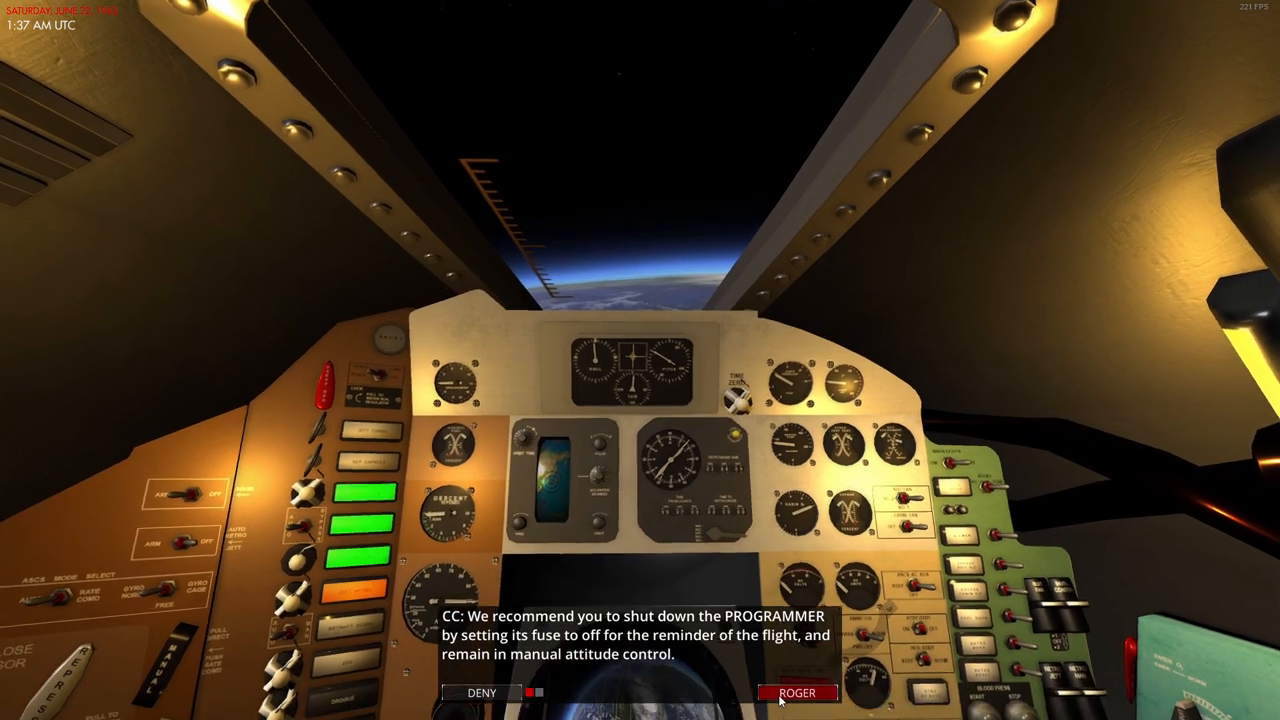
# Step: Agree to shut down the PROGRAMMER and accept manual retro jettison instructions
pyautogui.click(797, 692)
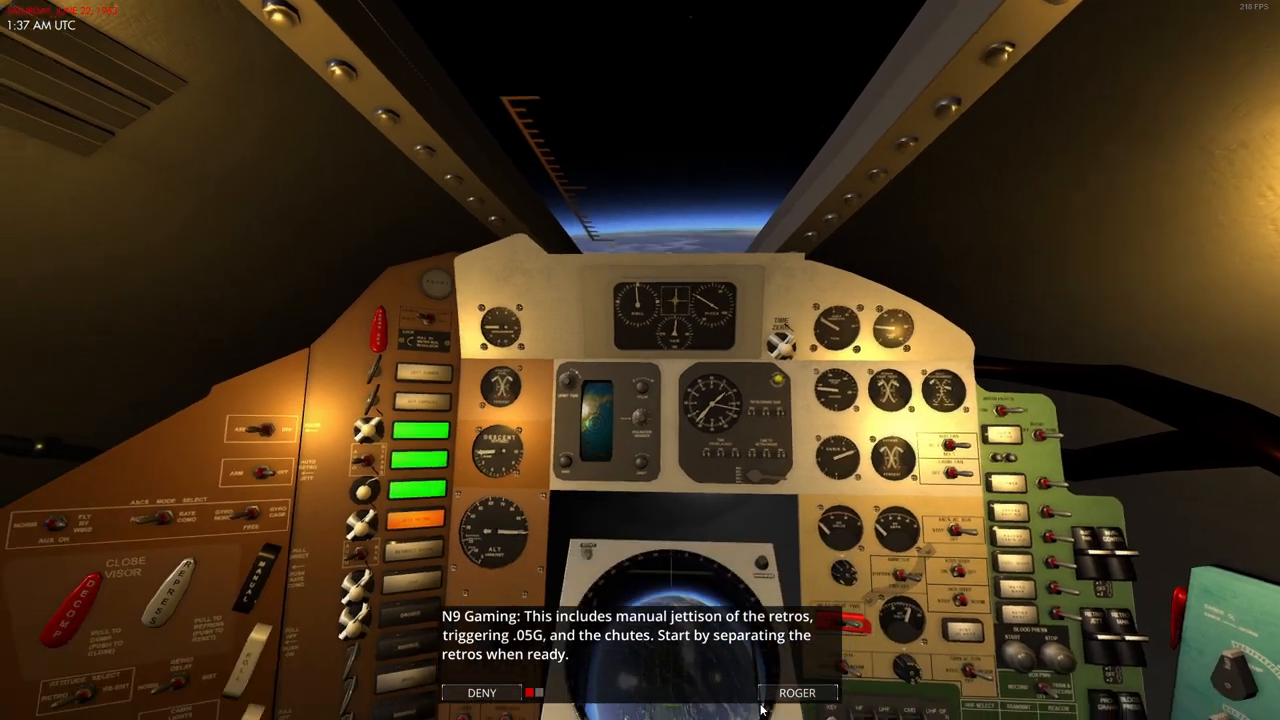
pyautogui.click(797, 692)
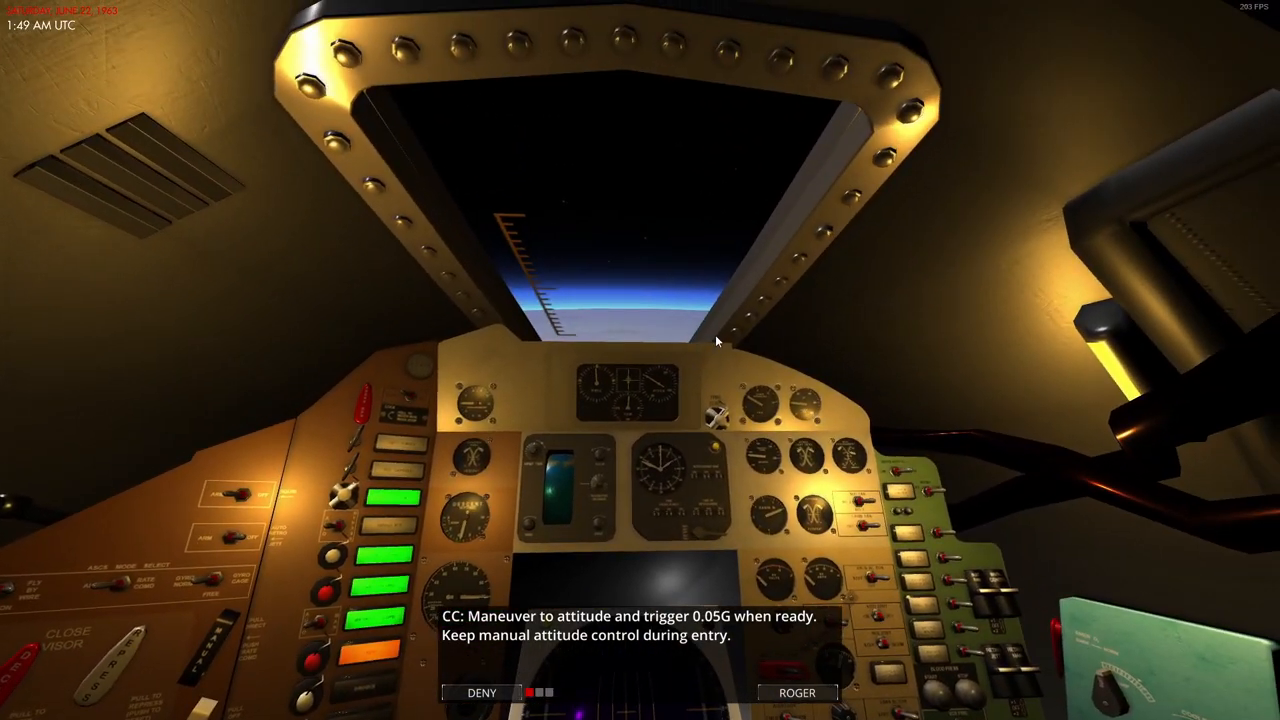
# Step: Acknowledge capcom's order to maneuver to entry attitude and trigger 0.05G manually
pyautogui.click(796, 692)
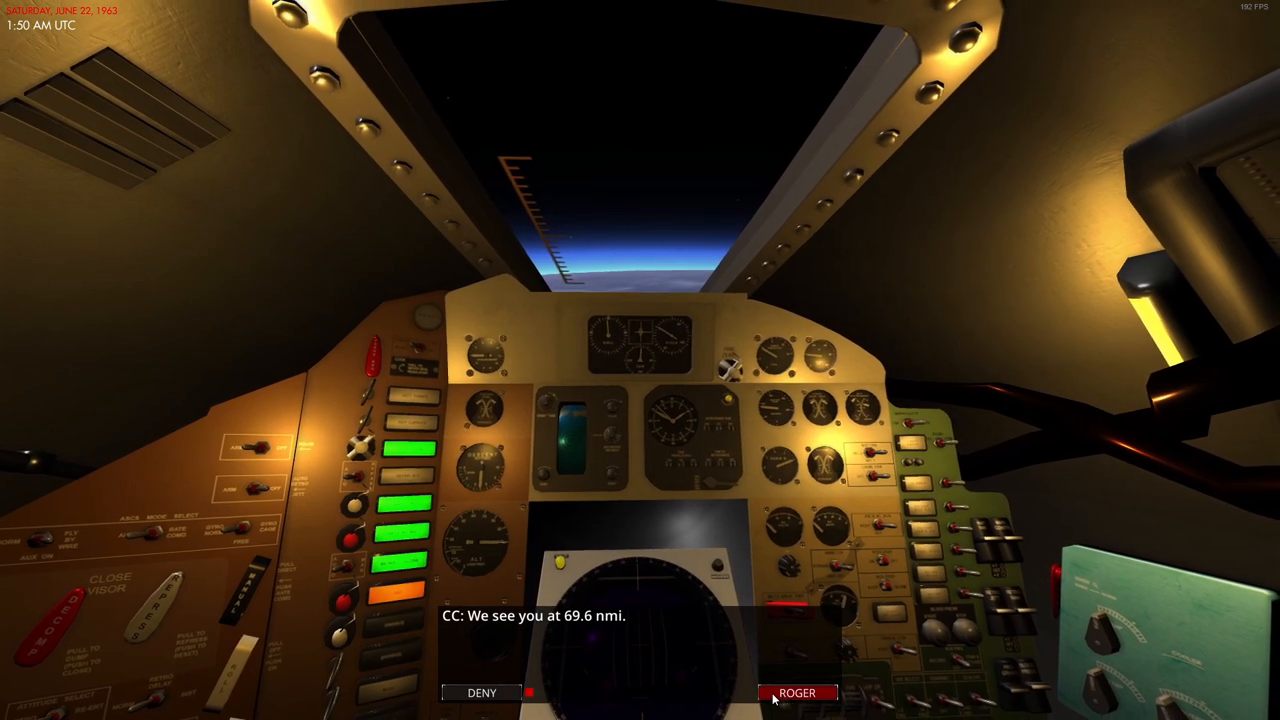
# Step: Acknowledge capcom's report tracking the capsule at 69.6 nmi altitude
pyautogui.click(796, 692)
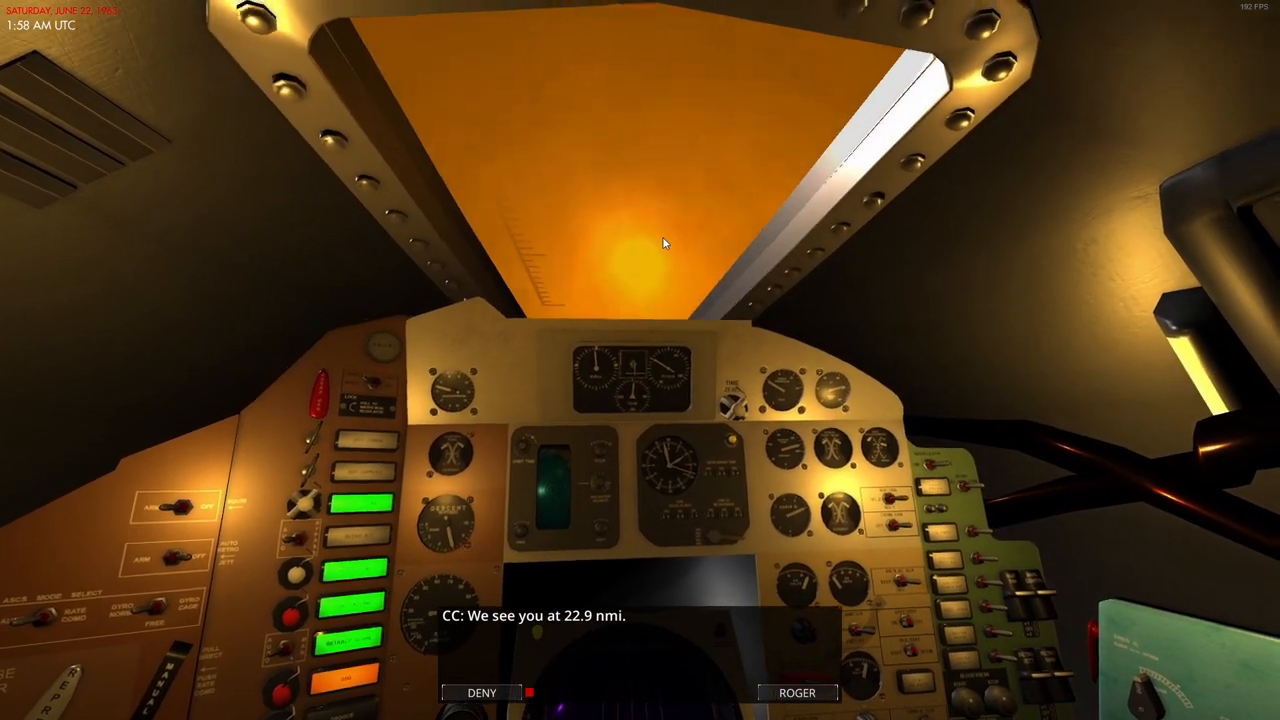
pyautogui.moveTo(675, 235)
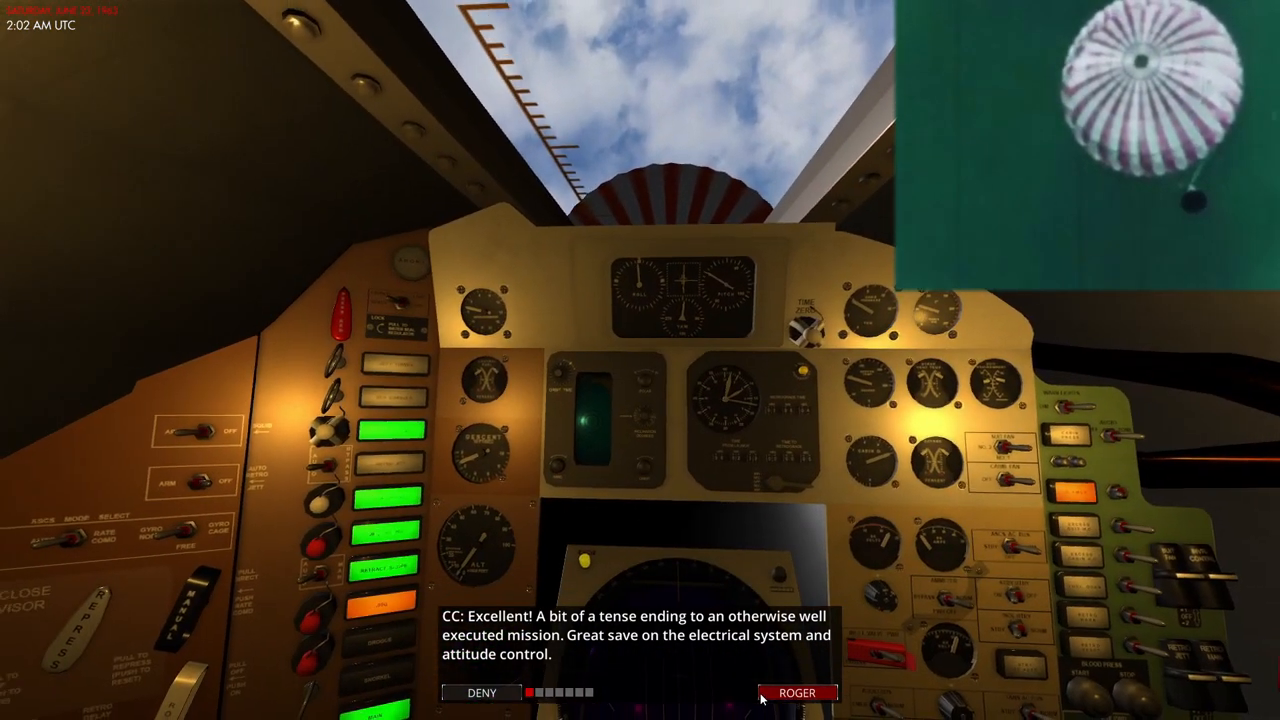
# Step: Acknowledge the congratulations, Gemini reply, recovery welcome-back and celebration messages until splashdown
pyautogui.click(796, 692)
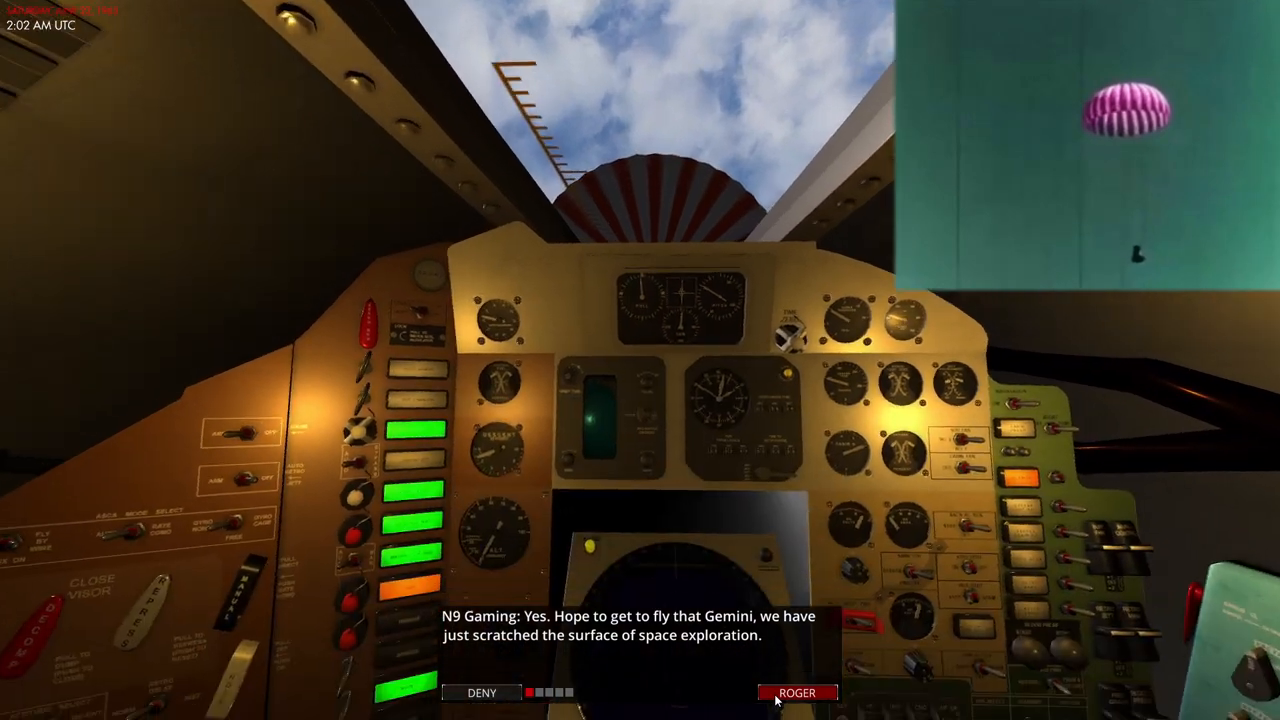
pyautogui.click(798, 692)
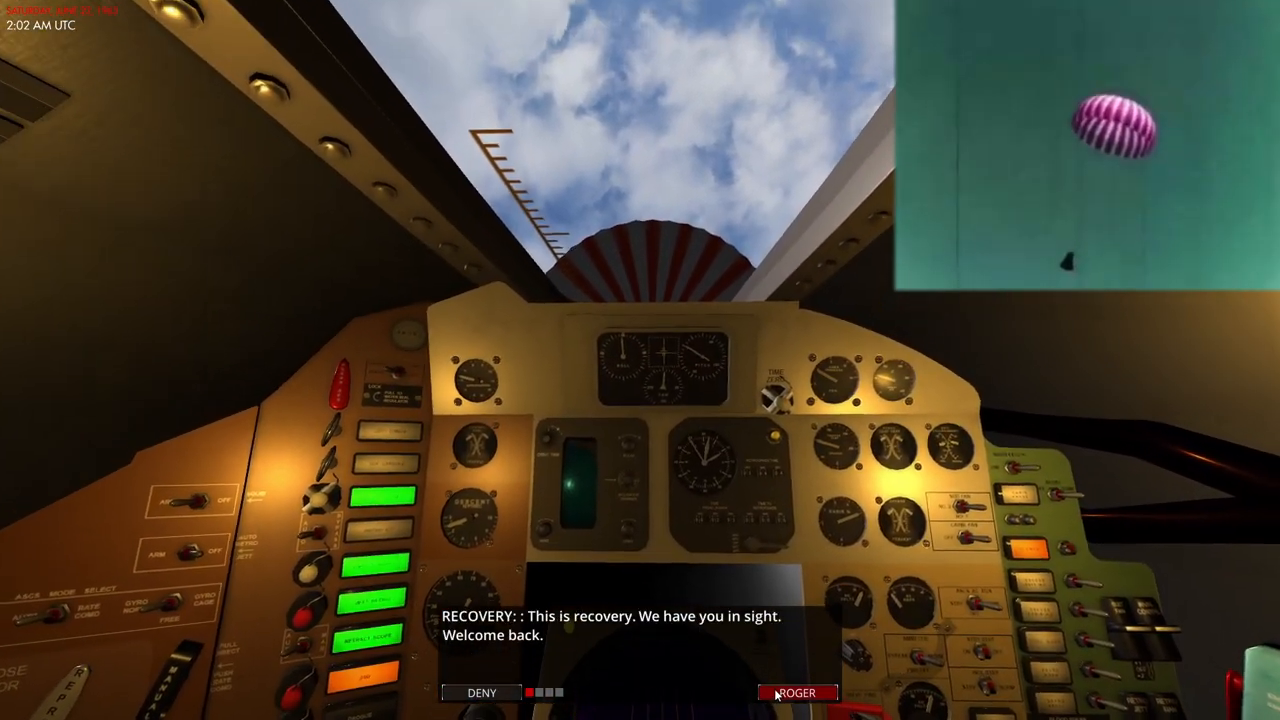
pyautogui.click(795, 692)
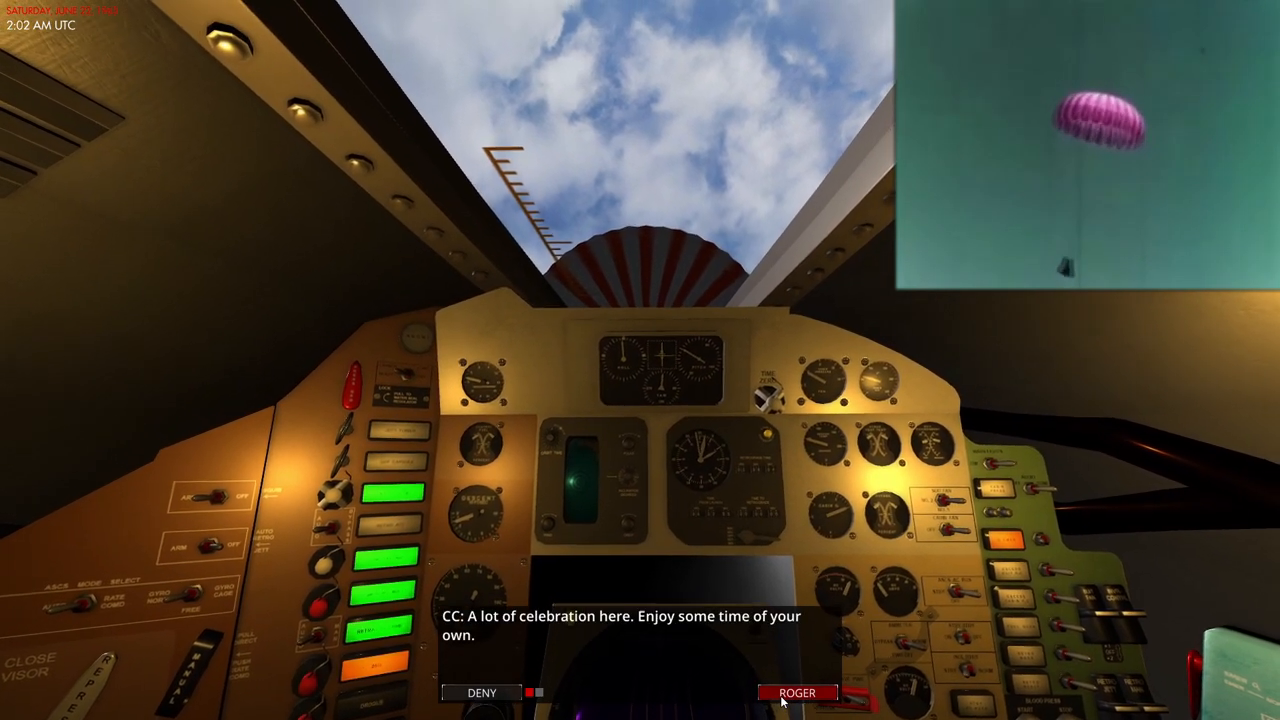
pyautogui.click(795, 692)
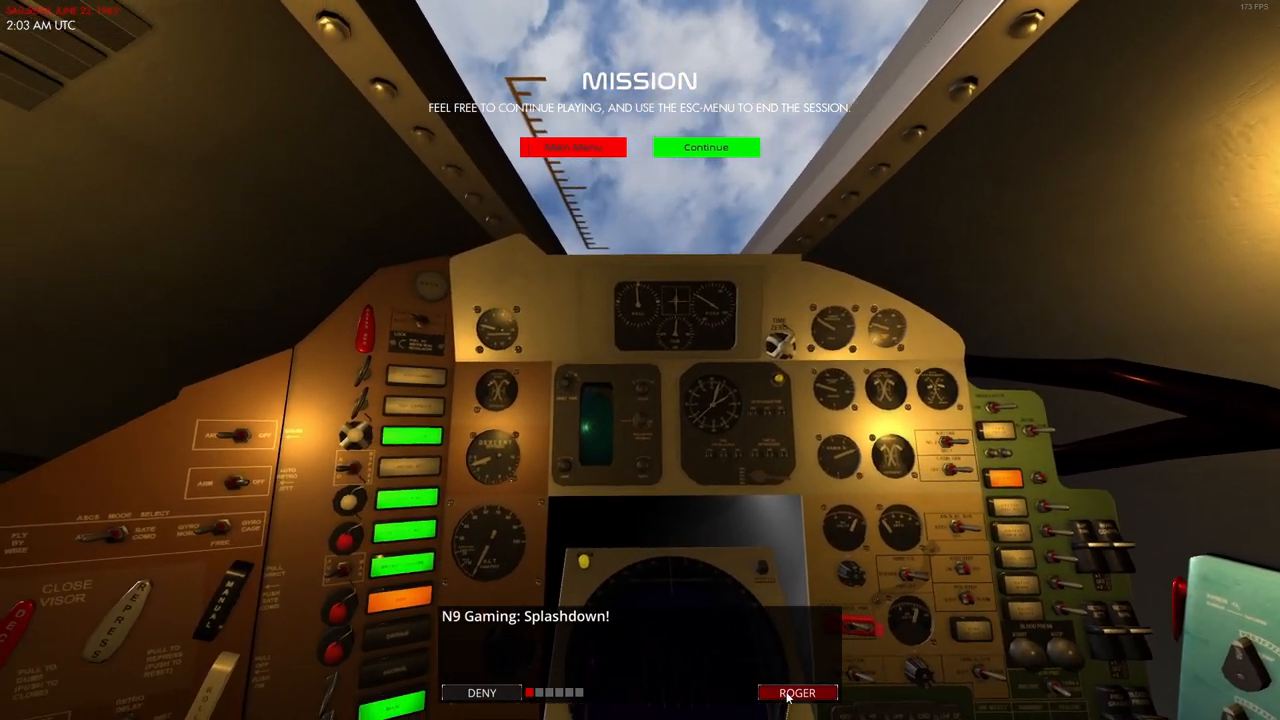
# Step: Acknowledge the splashdown call, well-done, score question and briefing messages through '[End of the mission]'
pyautogui.click(793, 691)
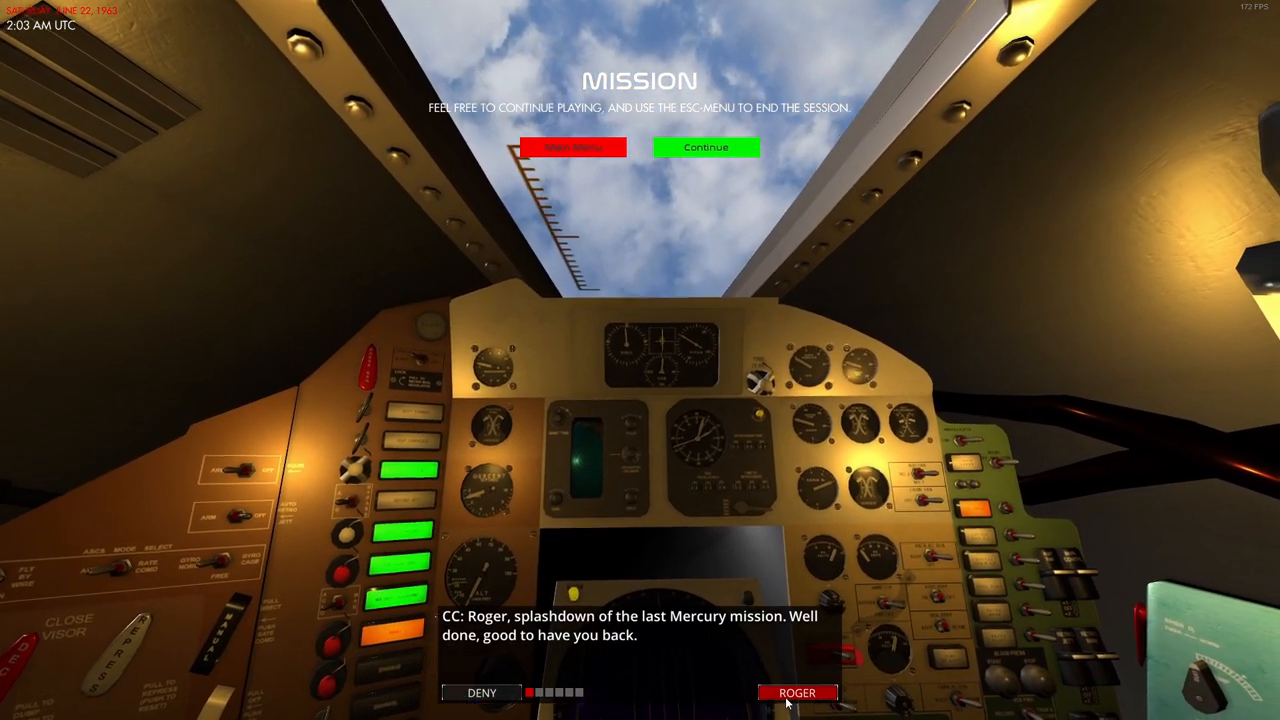
pyautogui.click(795, 691)
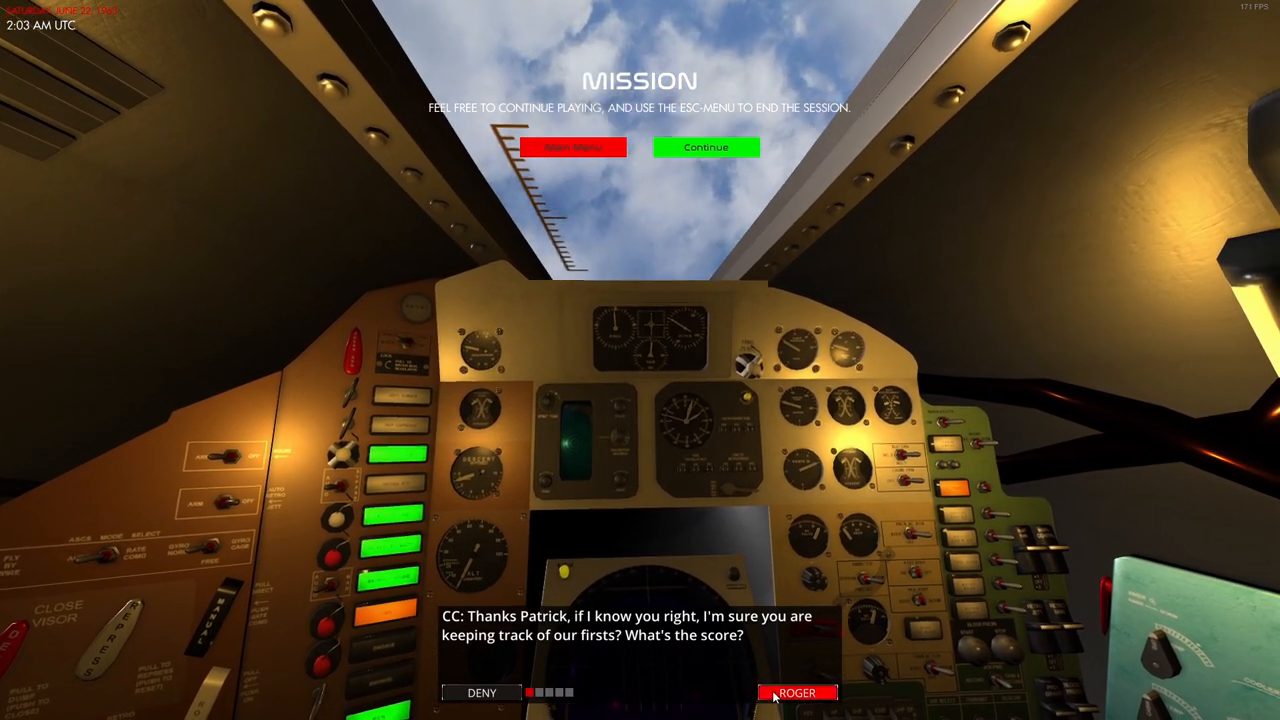
pyautogui.click(803, 691)
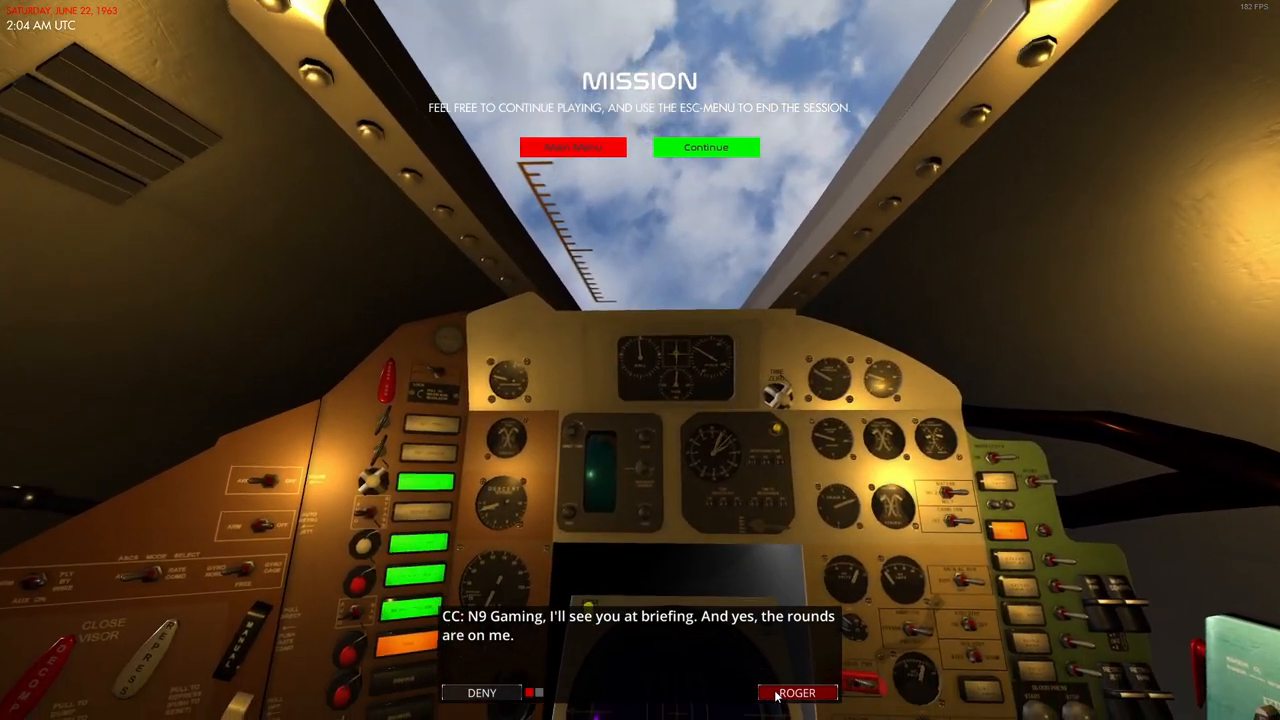
pyautogui.click(798, 691)
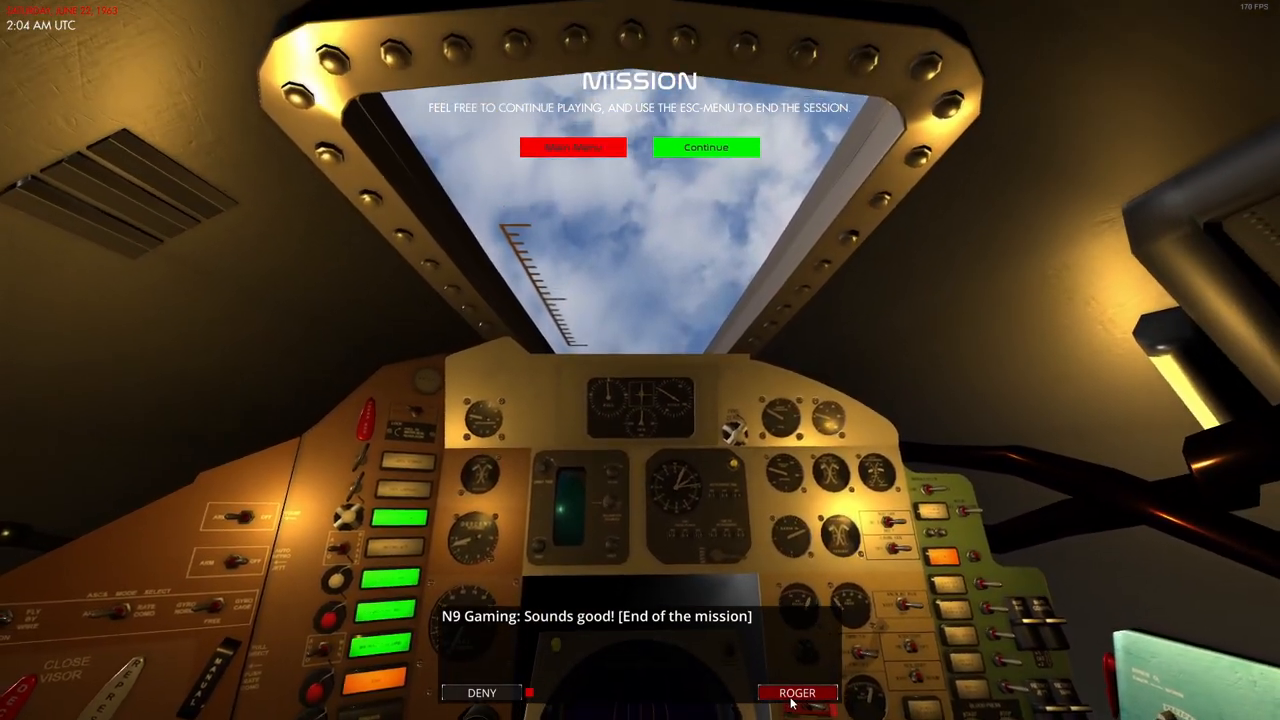
pyautogui.click(799, 692)
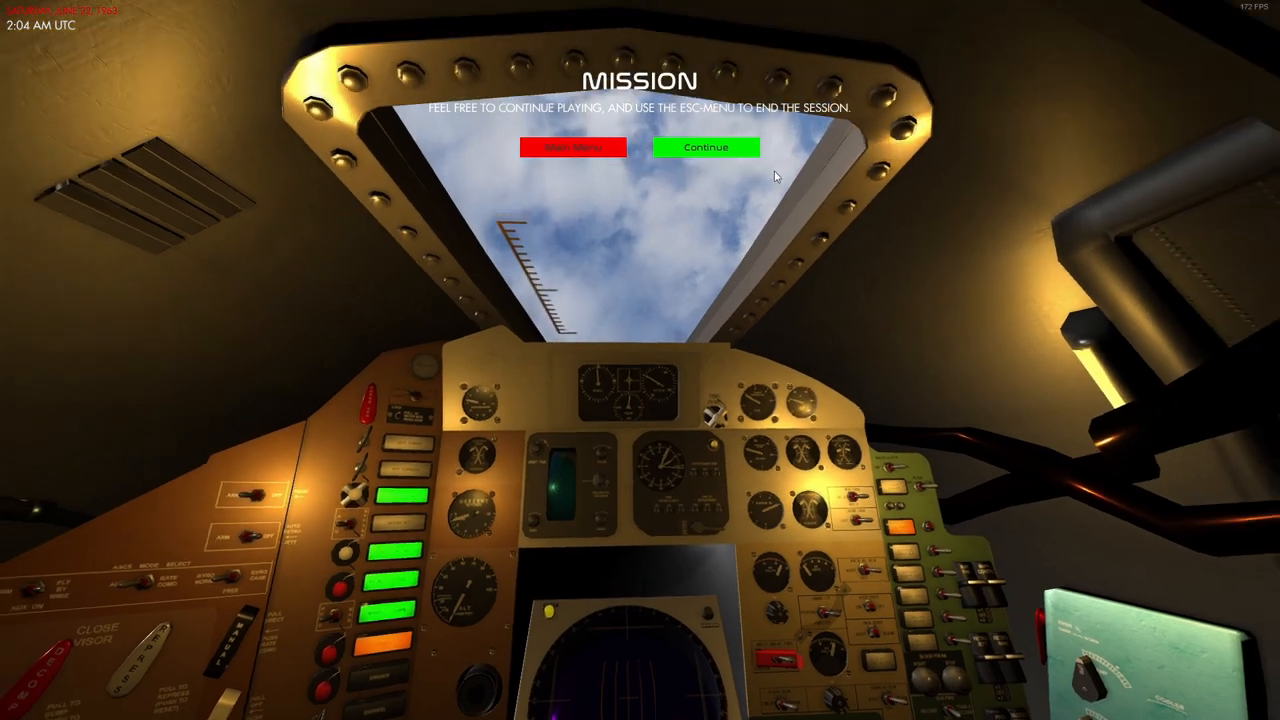